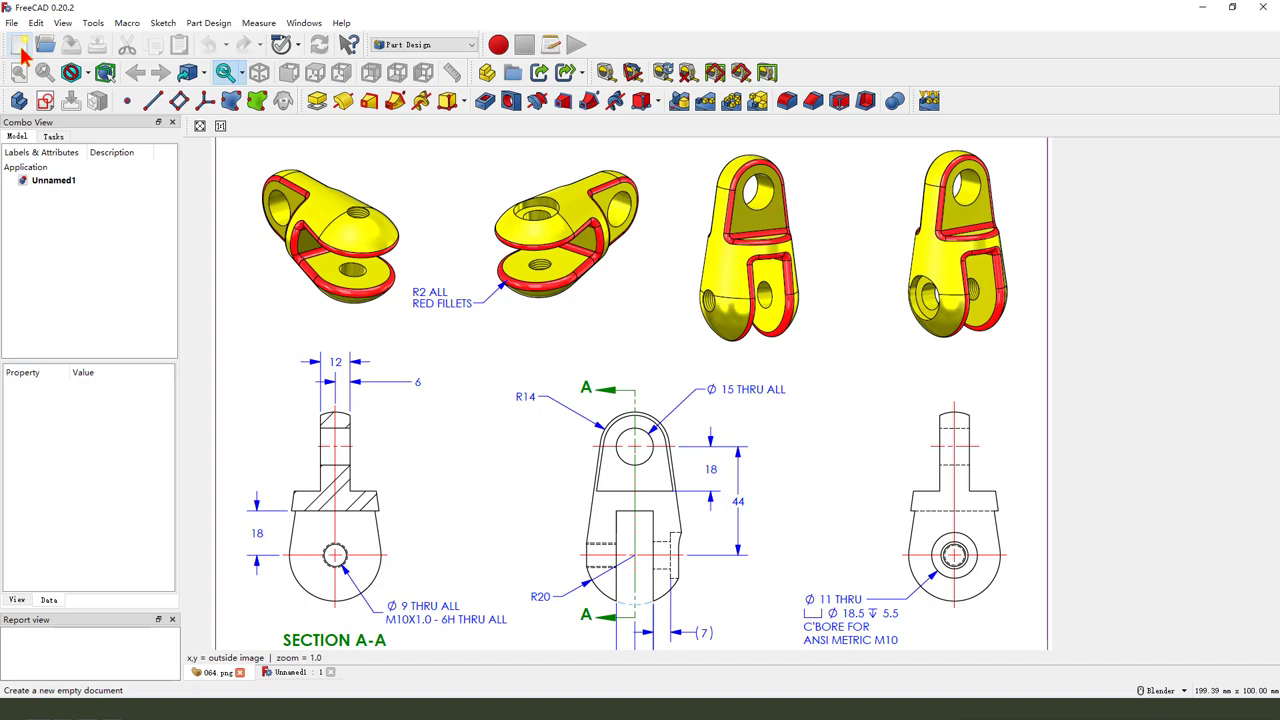
Create a new document Unnamed2 and close the Unnamed1 document
{"action": "left_click", "coordinate": [19, 43]}
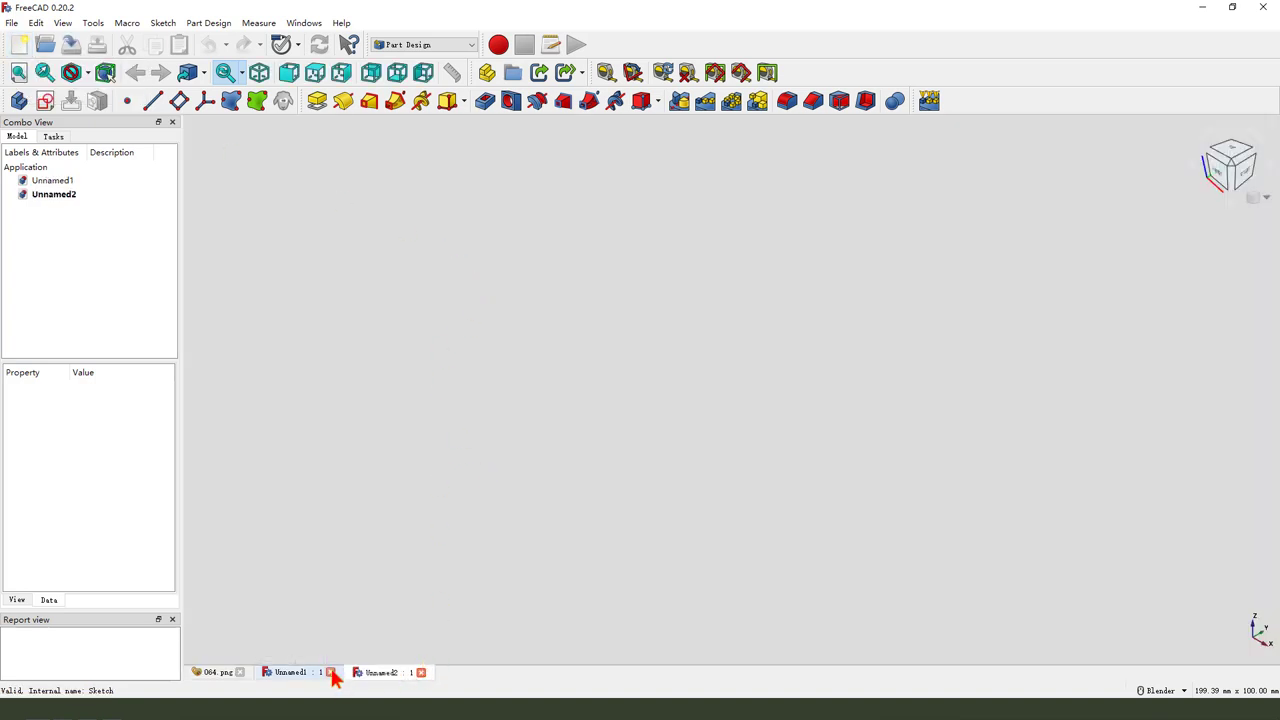
{"action": "left_click", "coordinate": [303, 22]}
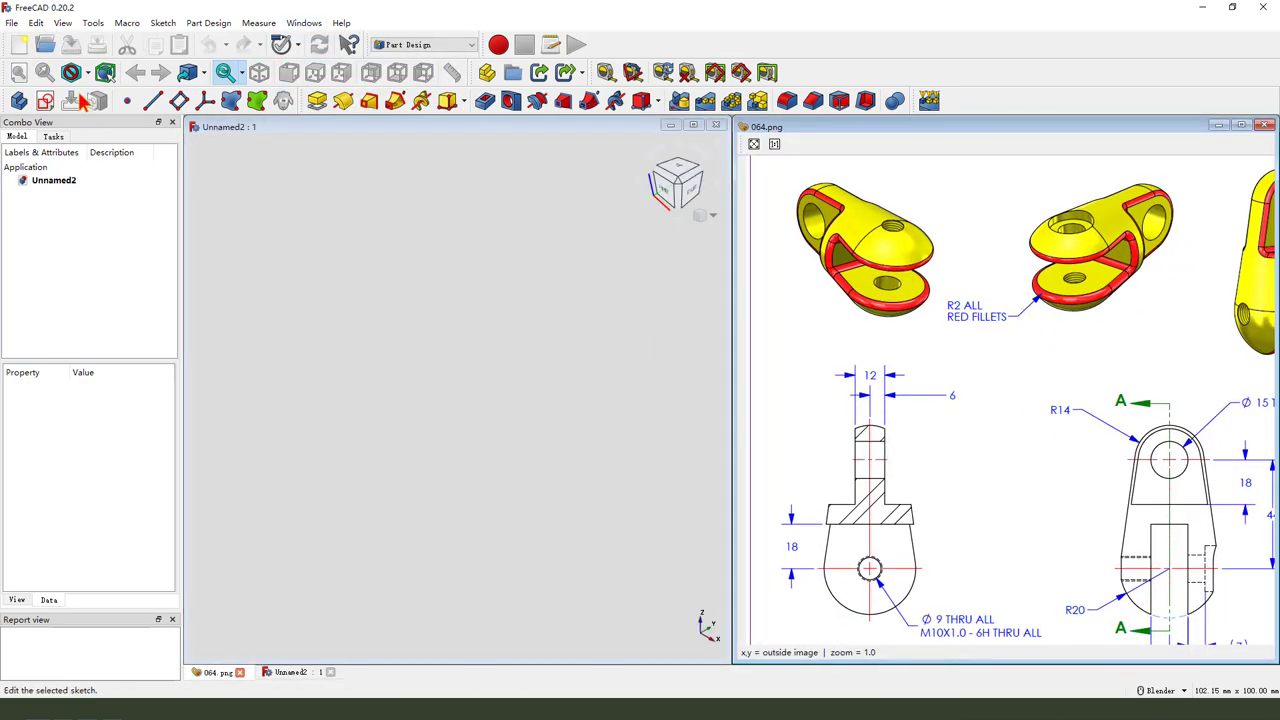
Start a new sketch in a new Part Design body
{"action": "left_click", "coordinate": [45, 100]}
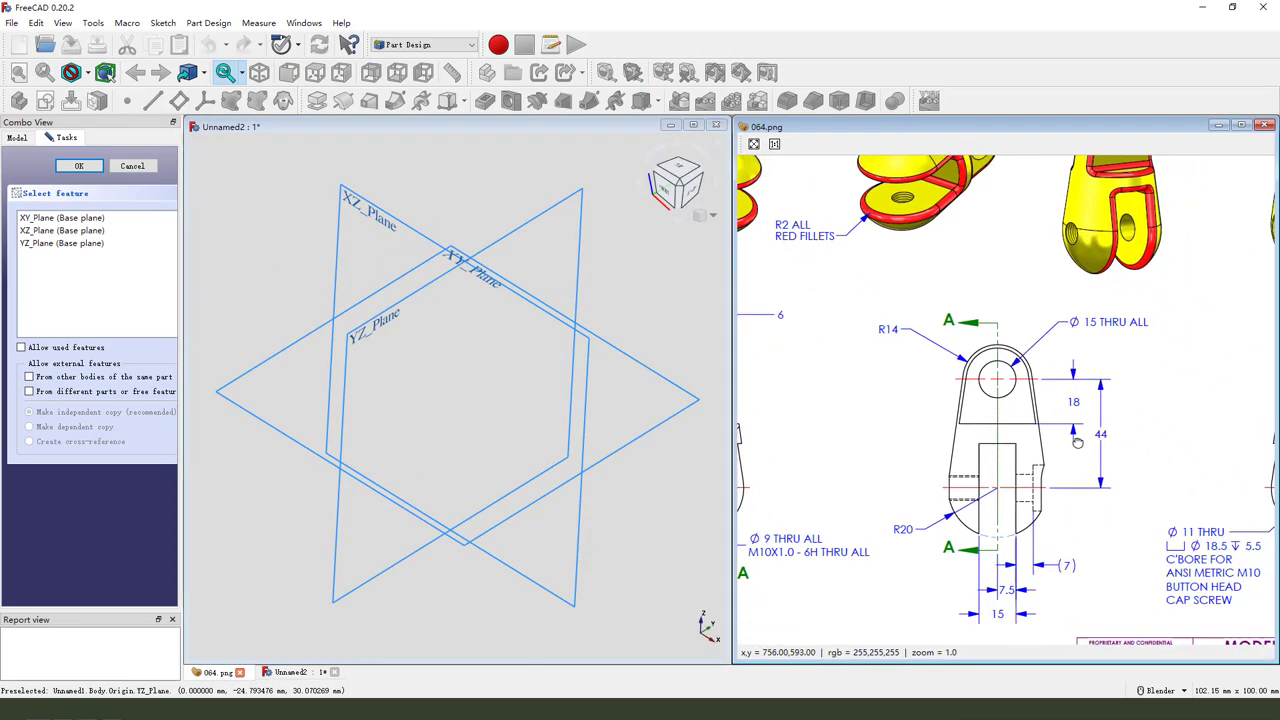
{"action": "mouse_move", "coordinate": [1015, 350]}
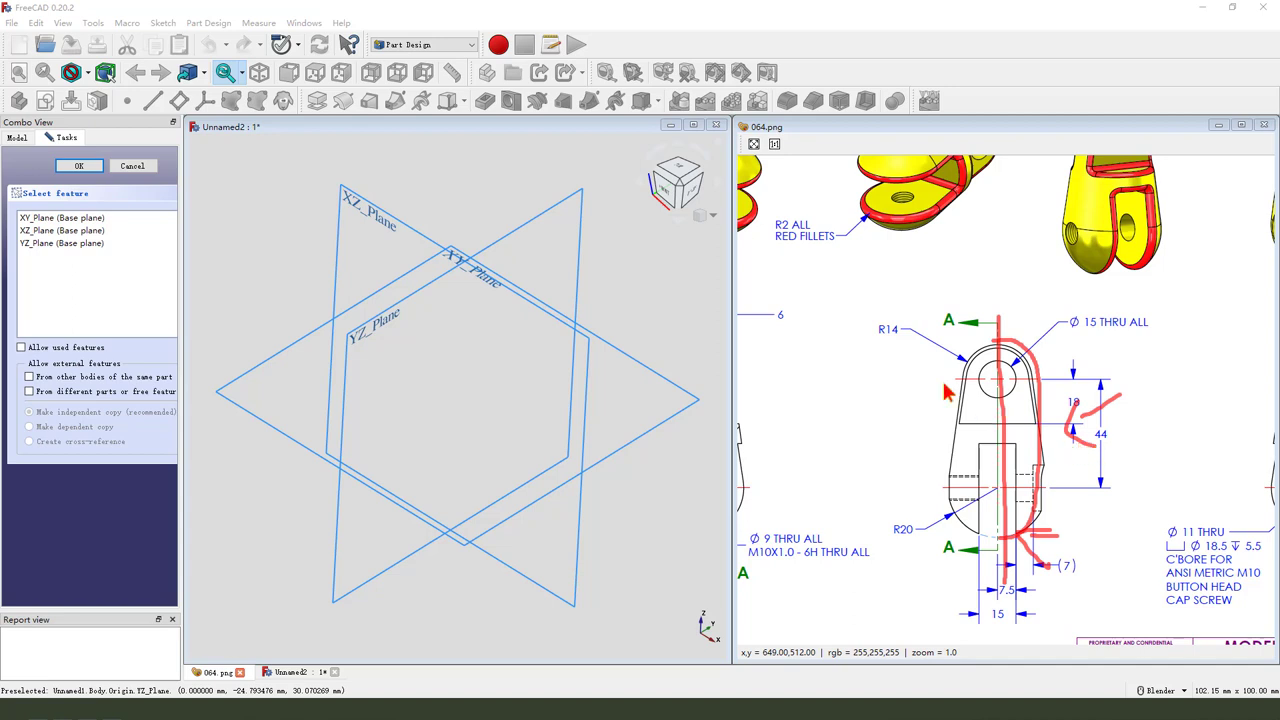
{"action": "mouse_move", "coordinate": [1060, 442]}
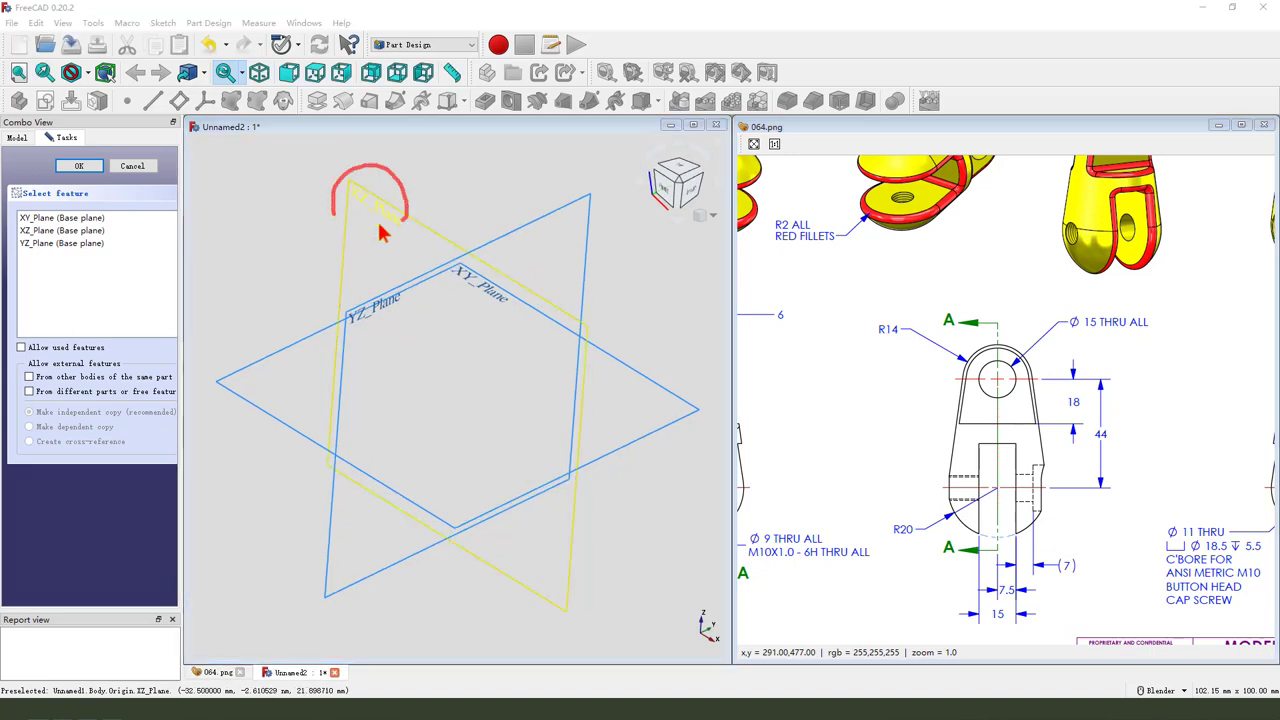
{"action": "mouse_move", "coordinate": [480, 310]}
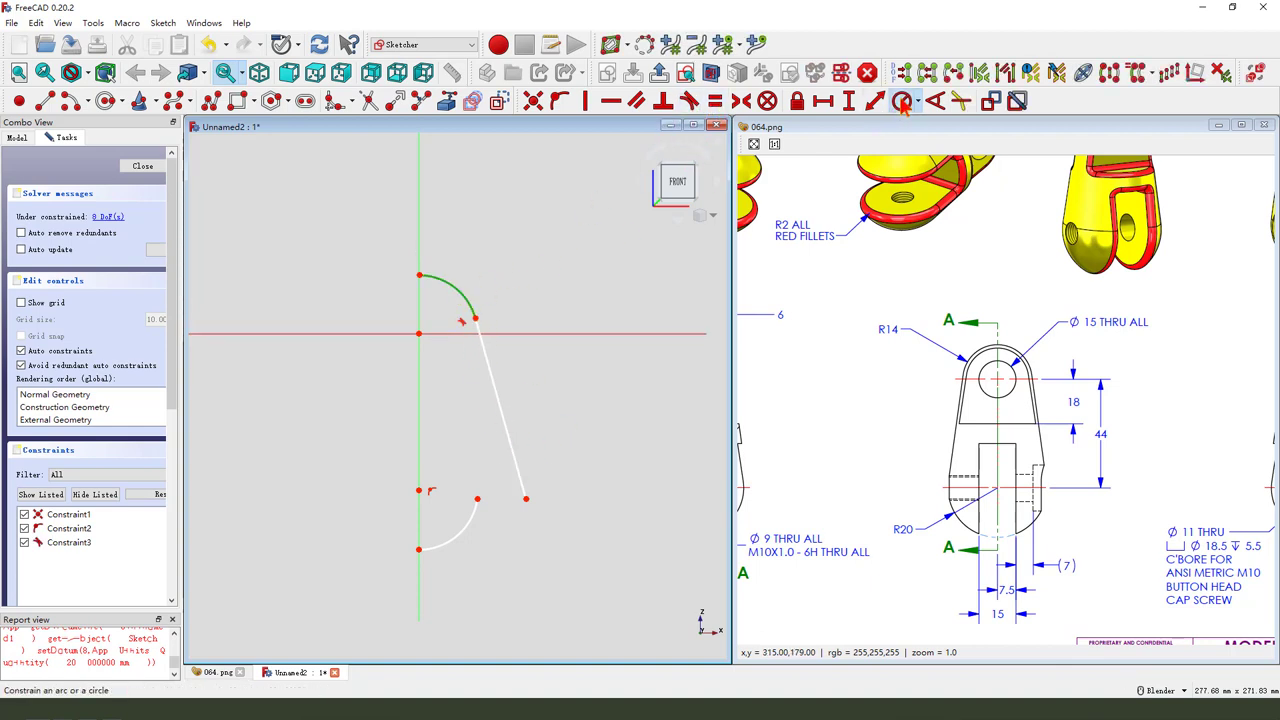
Constrain the arcs to R14 and R20 with centres 44 mm apart
{"action": "left_click", "coordinate": [901, 100]}
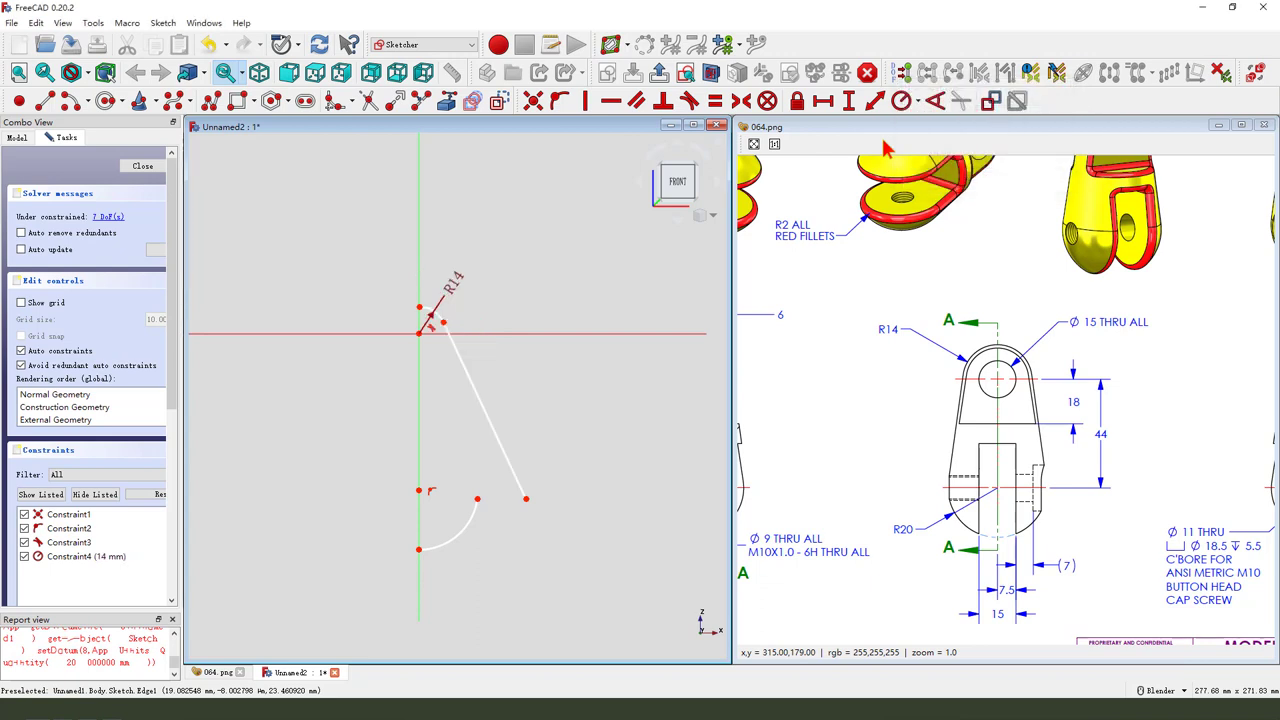
{"action": "mouse_move", "coordinate": [460, 490]}
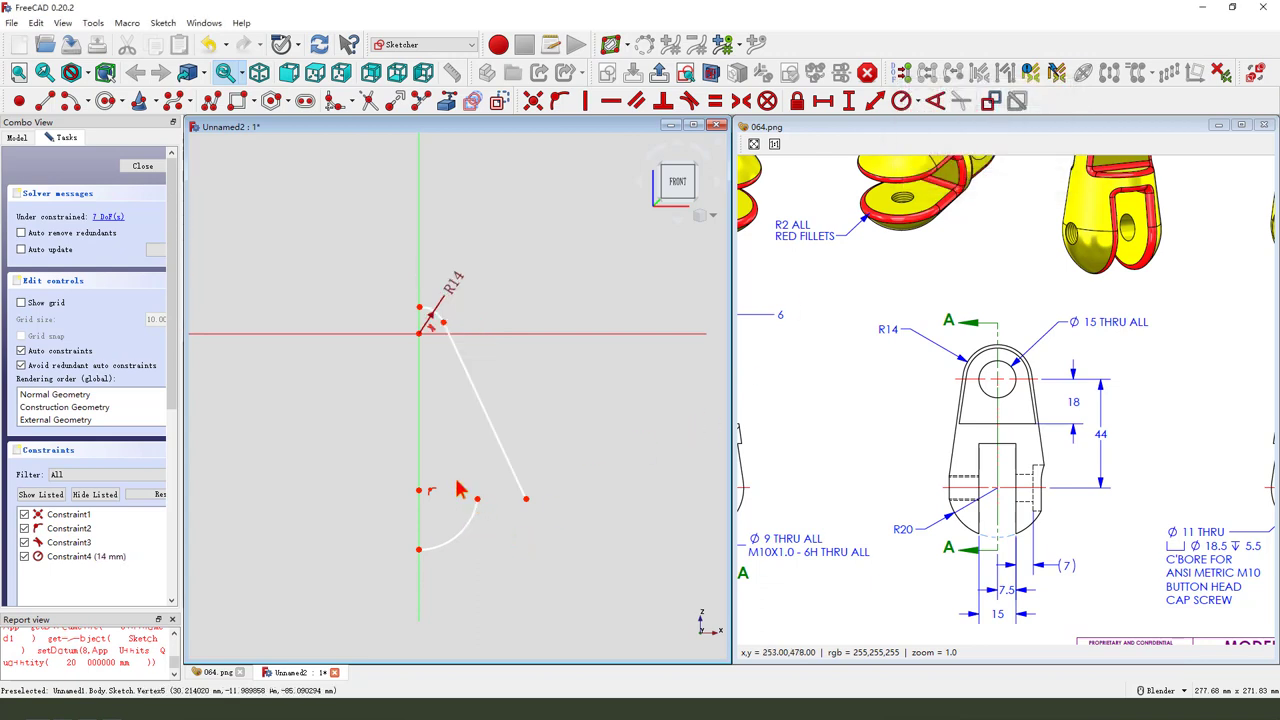
{"action": "left_click", "coordinate": [533, 100]}
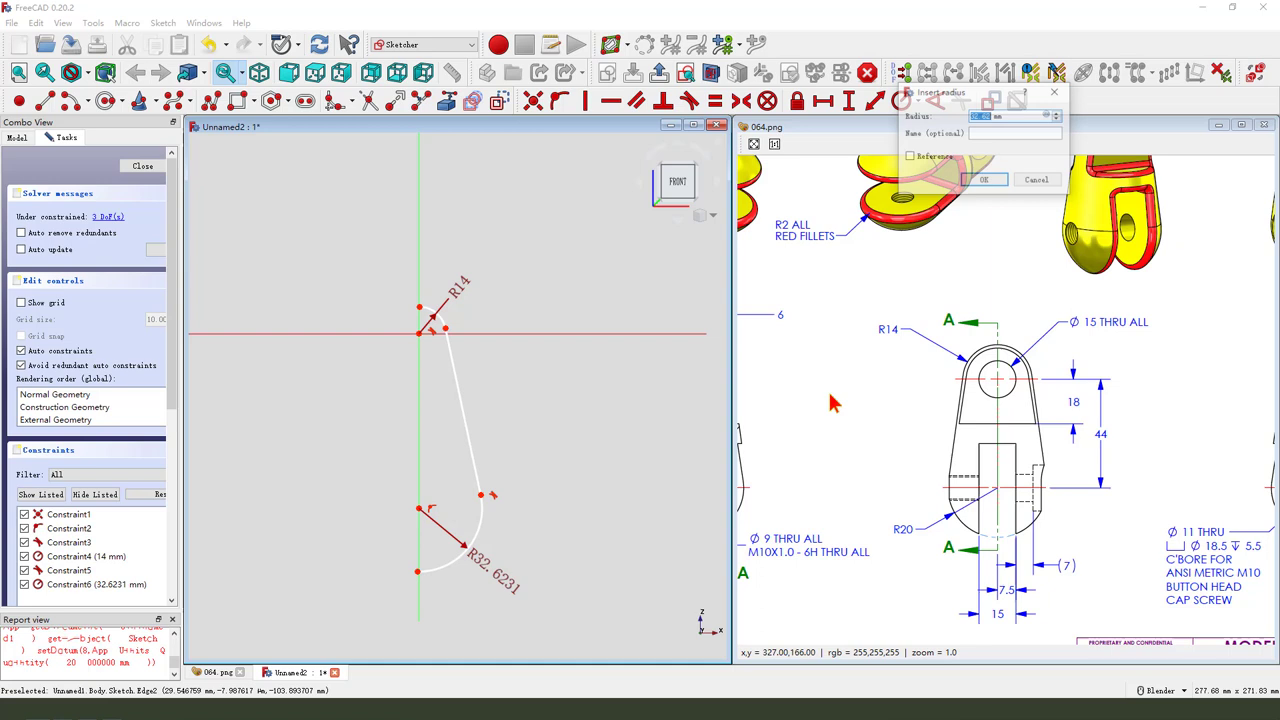
{"action": "left_click", "coordinate": [982, 180]}
{"action": "type", "text": "44"}
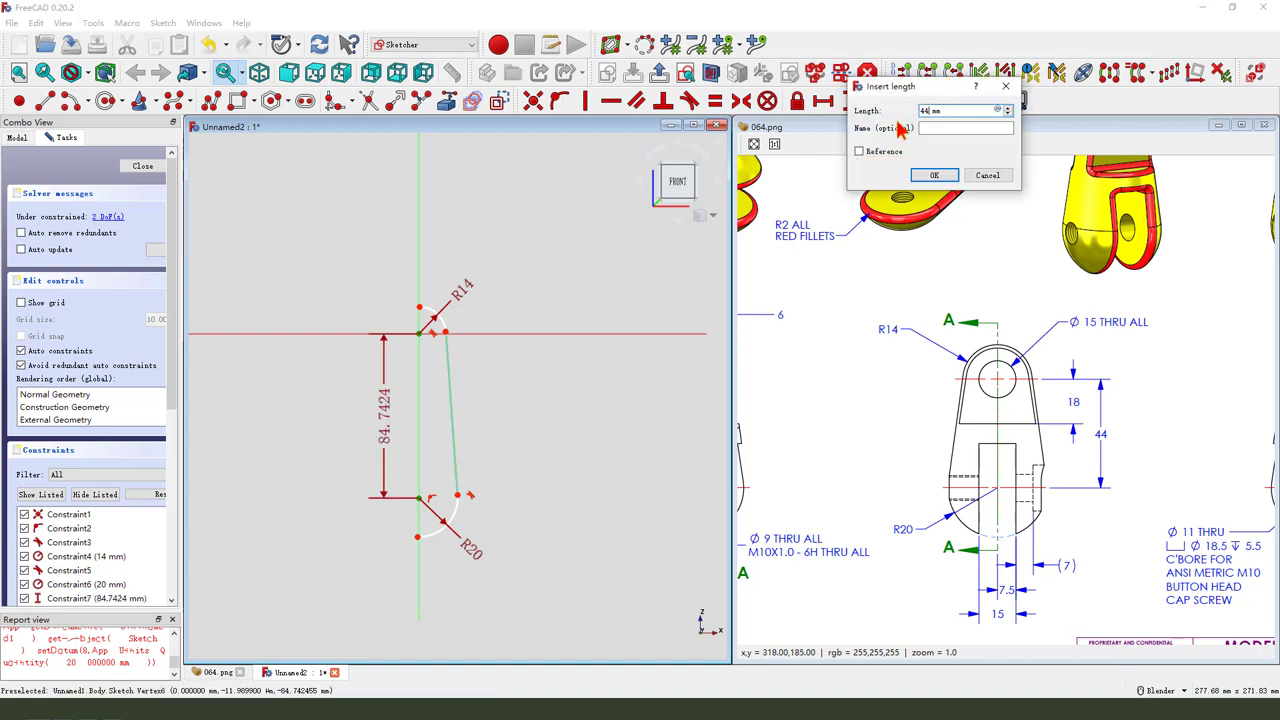
{"action": "left_click", "coordinate": [933, 175]}
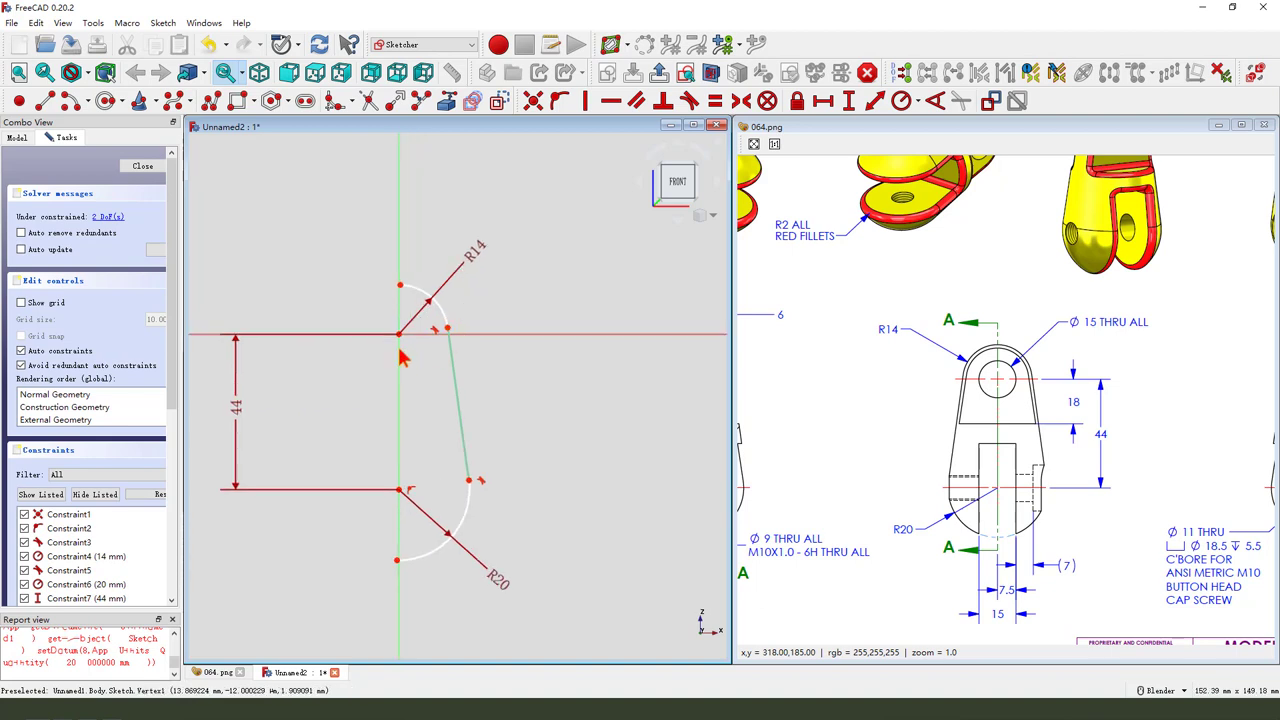
{"action": "mouse_move", "coordinate": [403, 293]}
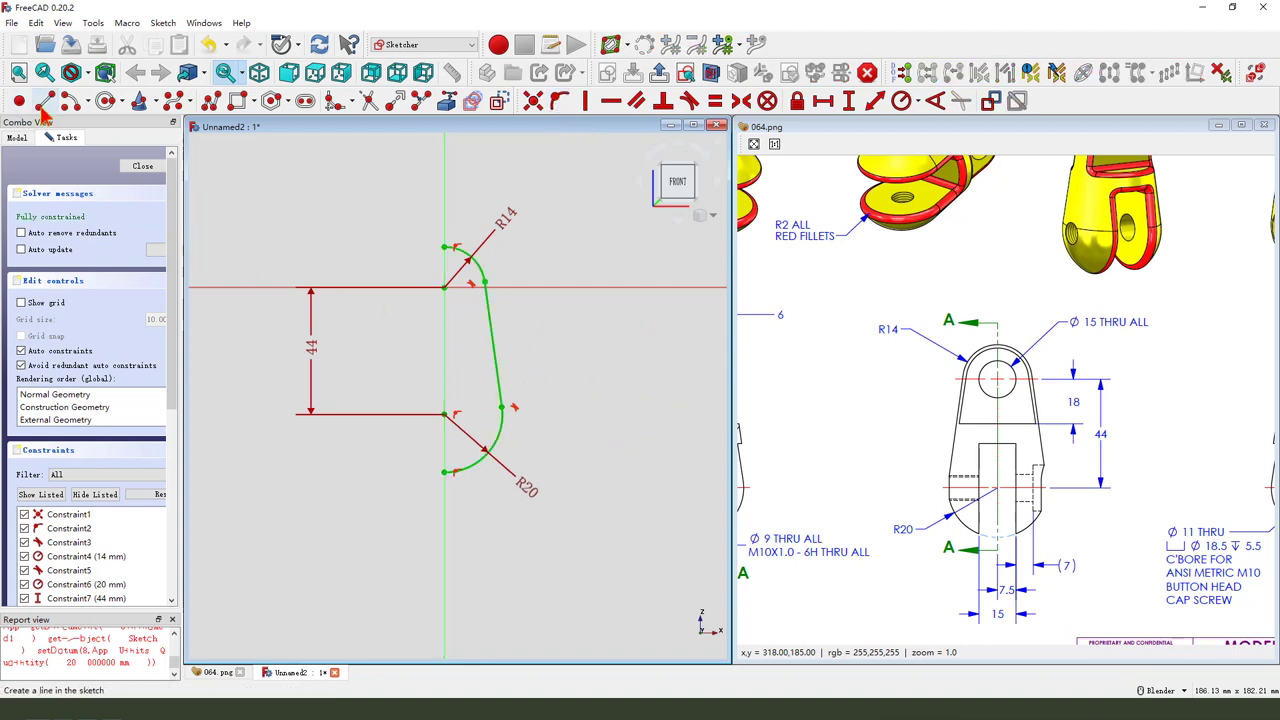
{"action": "mouse_move", "coordinate": [460, 478]}
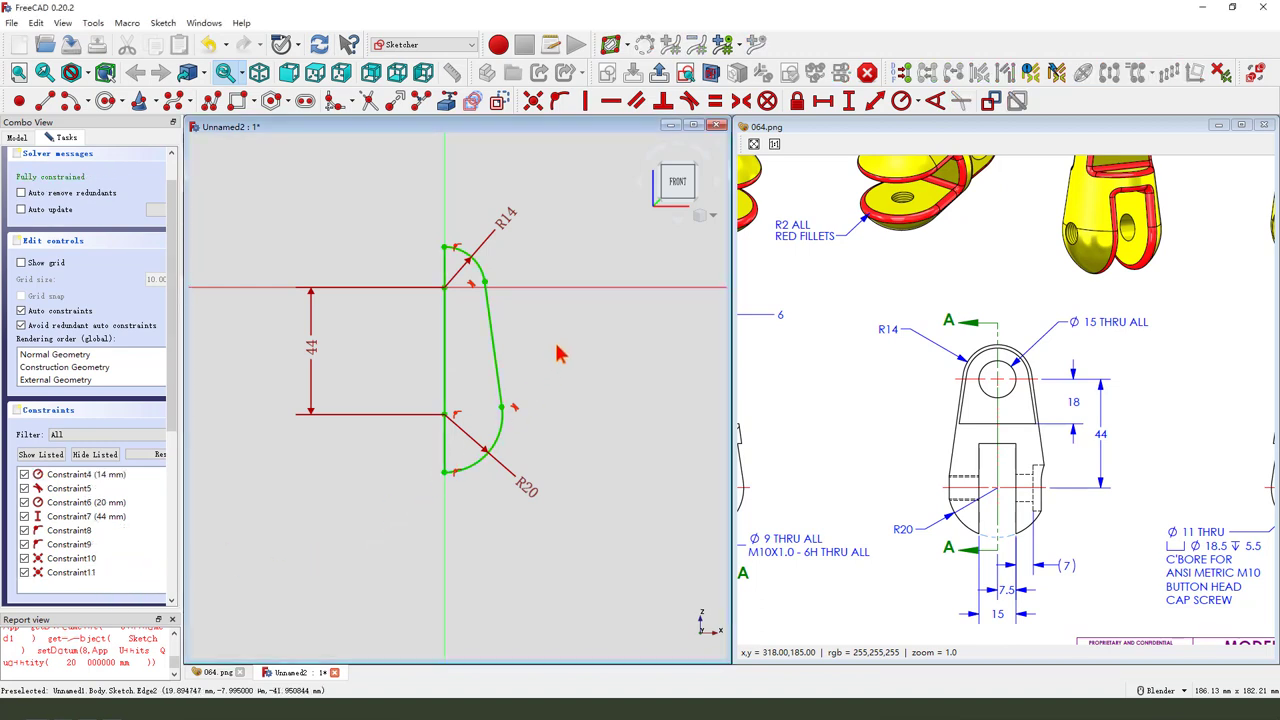
{"action": "left_click", "coordinate": [663, 72]}
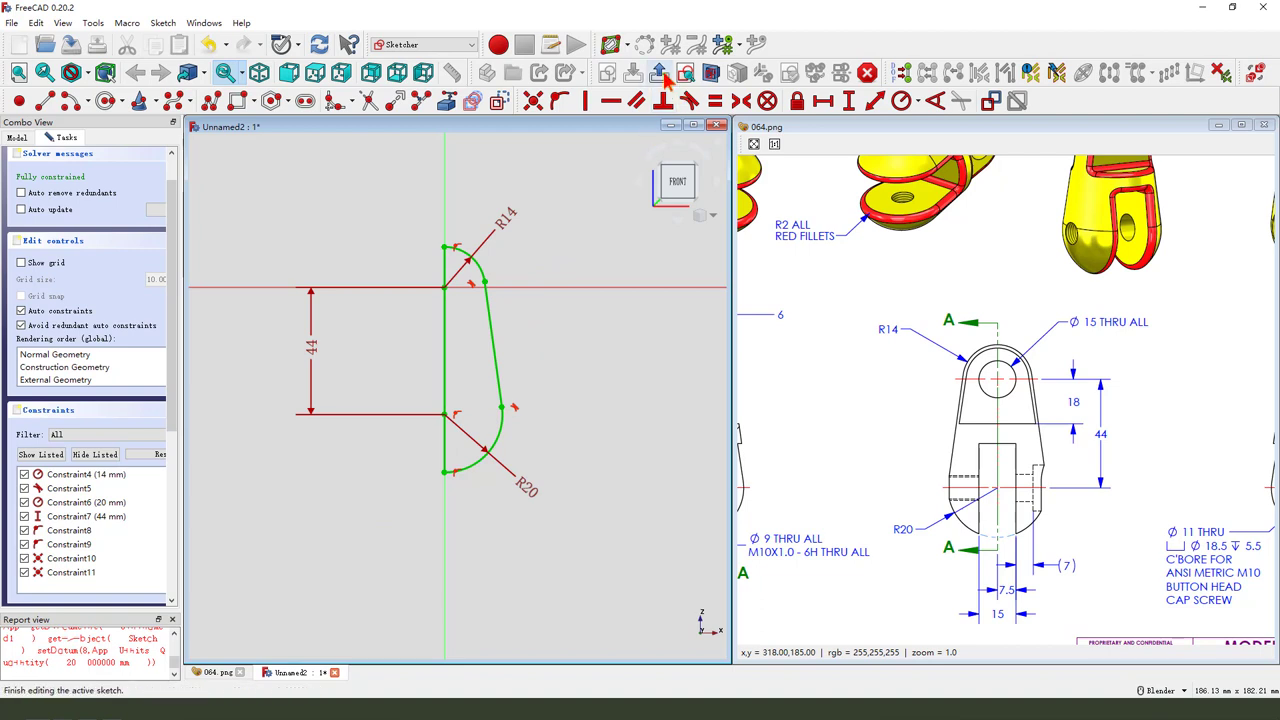
Close the sketch and revolve the half-profile around the vertical sketch axis
{"action": "left_click", "coordinate": [660, 71]}
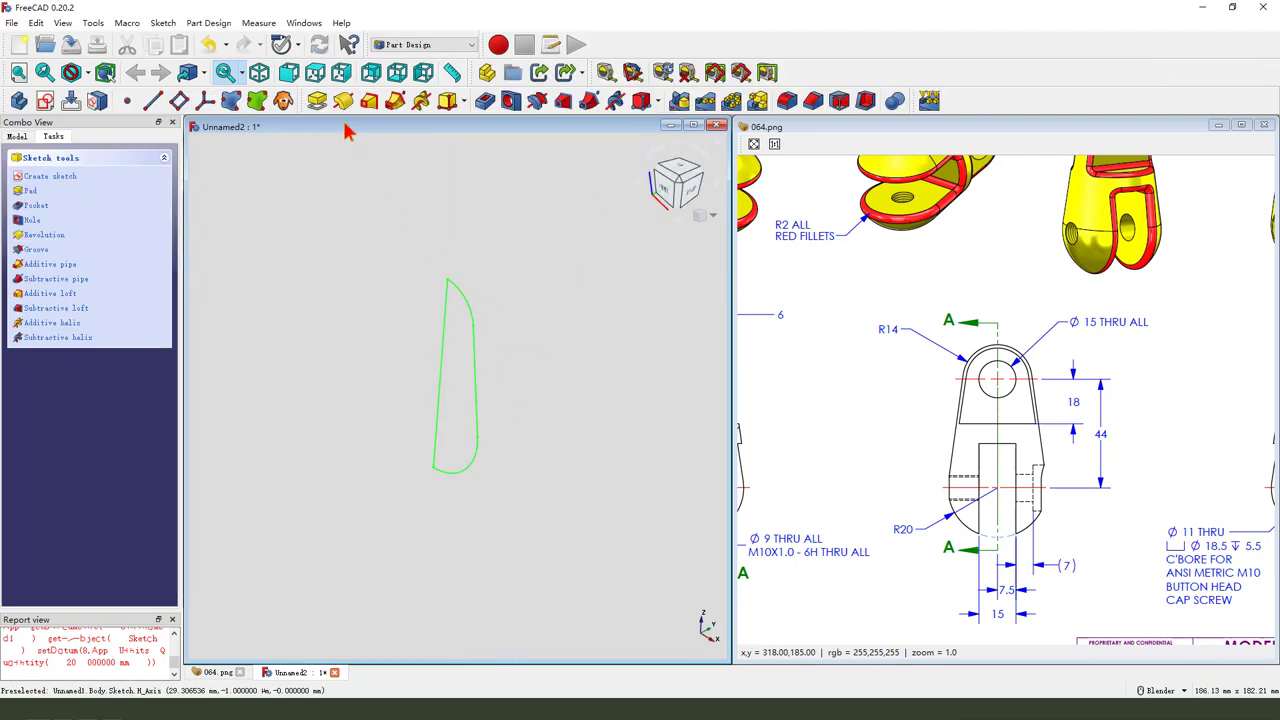
{"action": "left_click", "coordinate": [44, 234]}
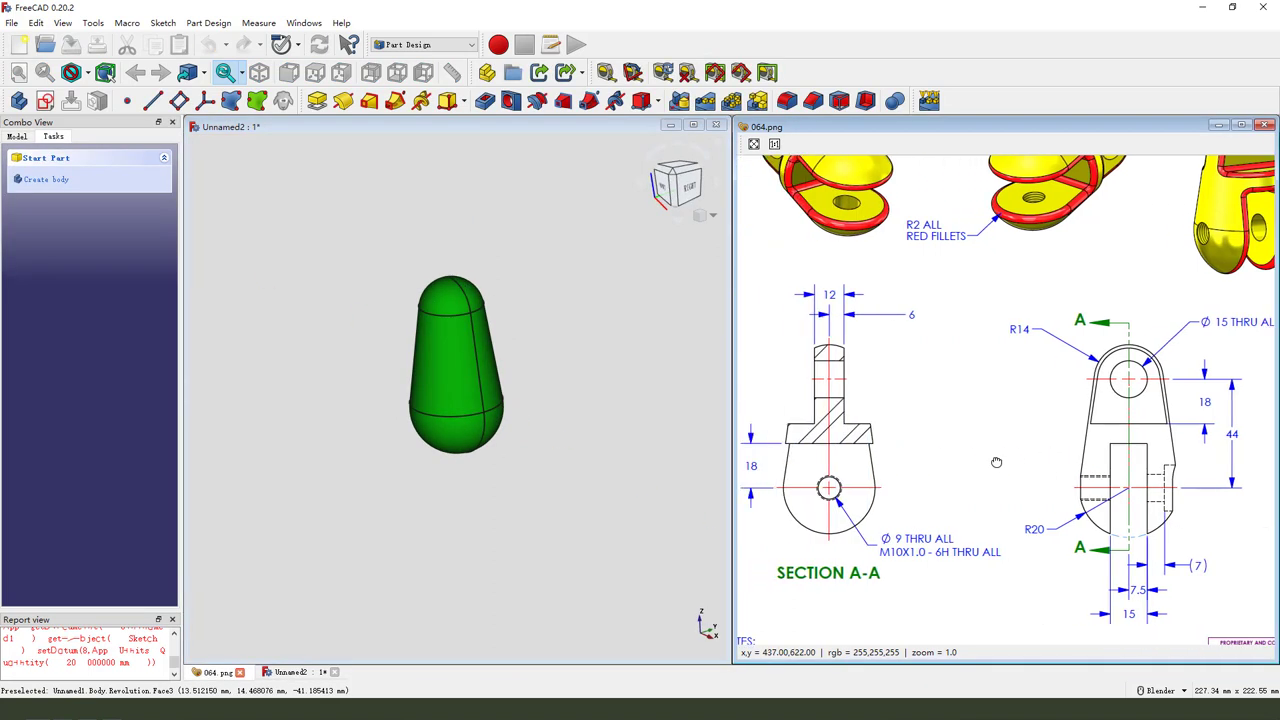
{"action": "scroll", "scroll_direction": "up", "scroll_amount": 3}
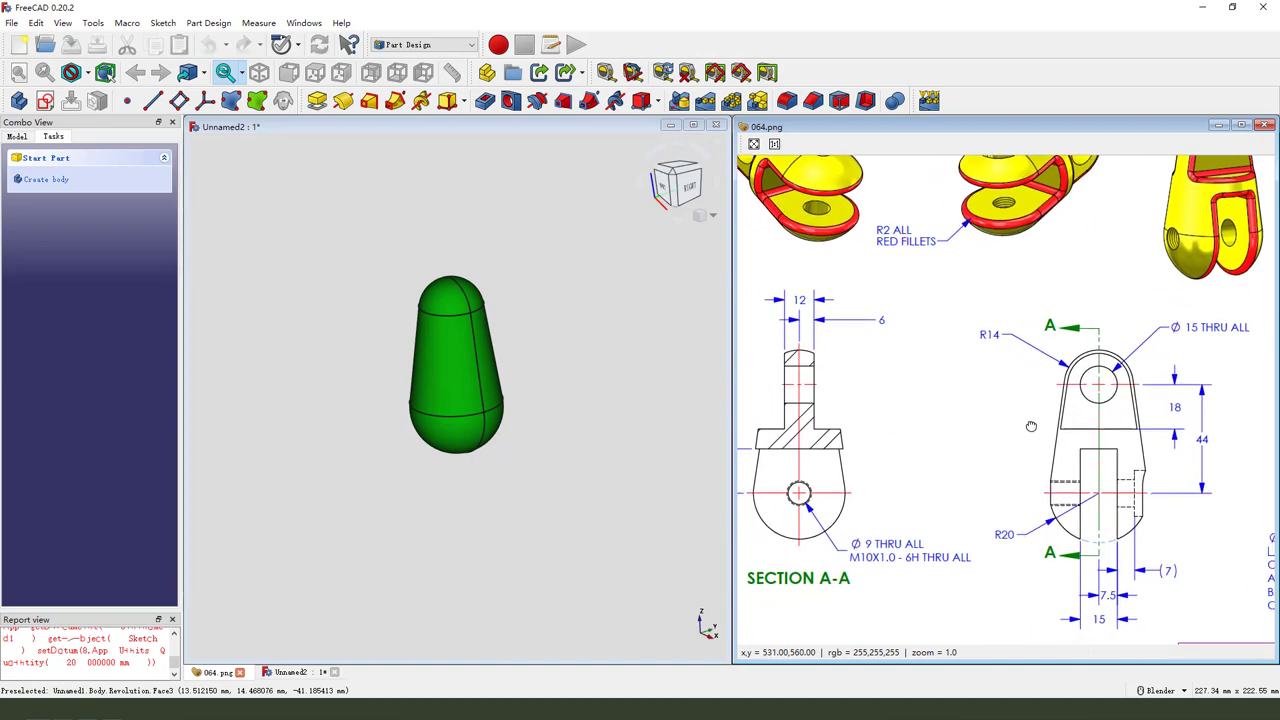
{"action": "left_click_drag", "start_coordinate": [1031, 427], "coordinate": [895, 401]}
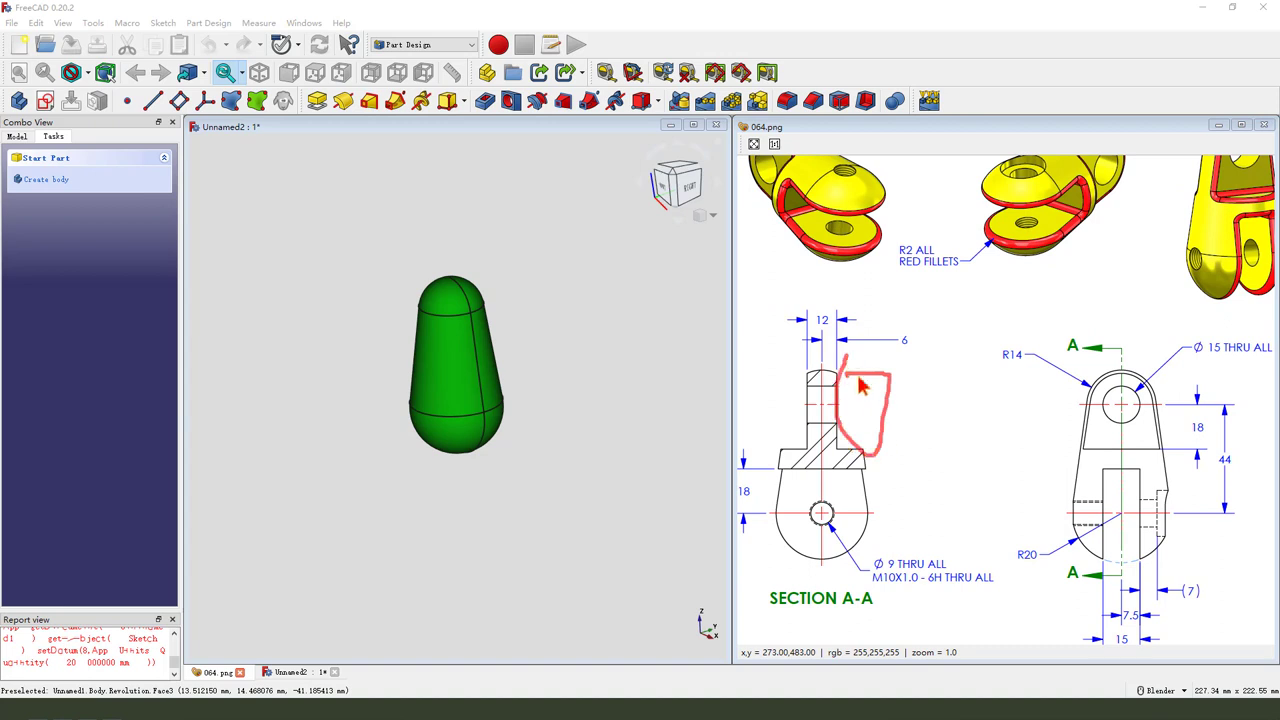
Sketch two rectangles on the front plane, constraining the 12 mm gap and heights
{"action": "left_click", "coordinate": [45, 101]}
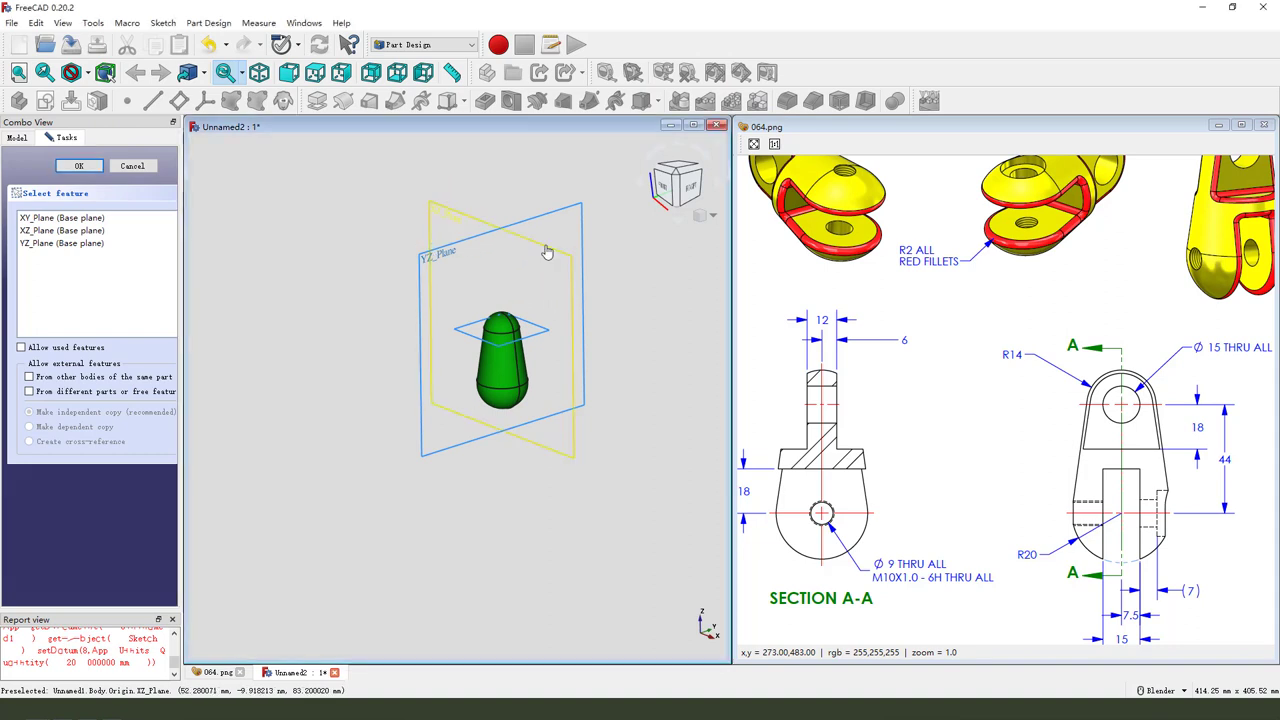
{"action": "left_click", "coordinate": [79, 165]}
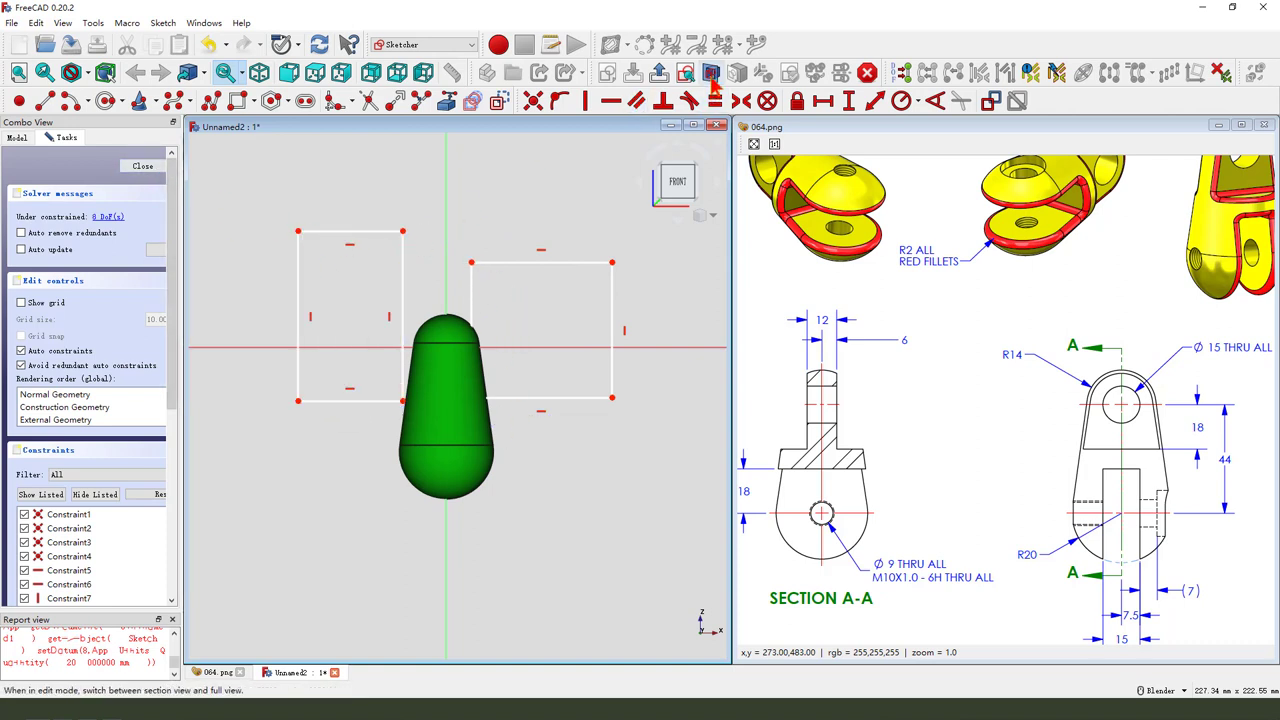
{"action": "mouse_move", "coordinate": [405, 410]}
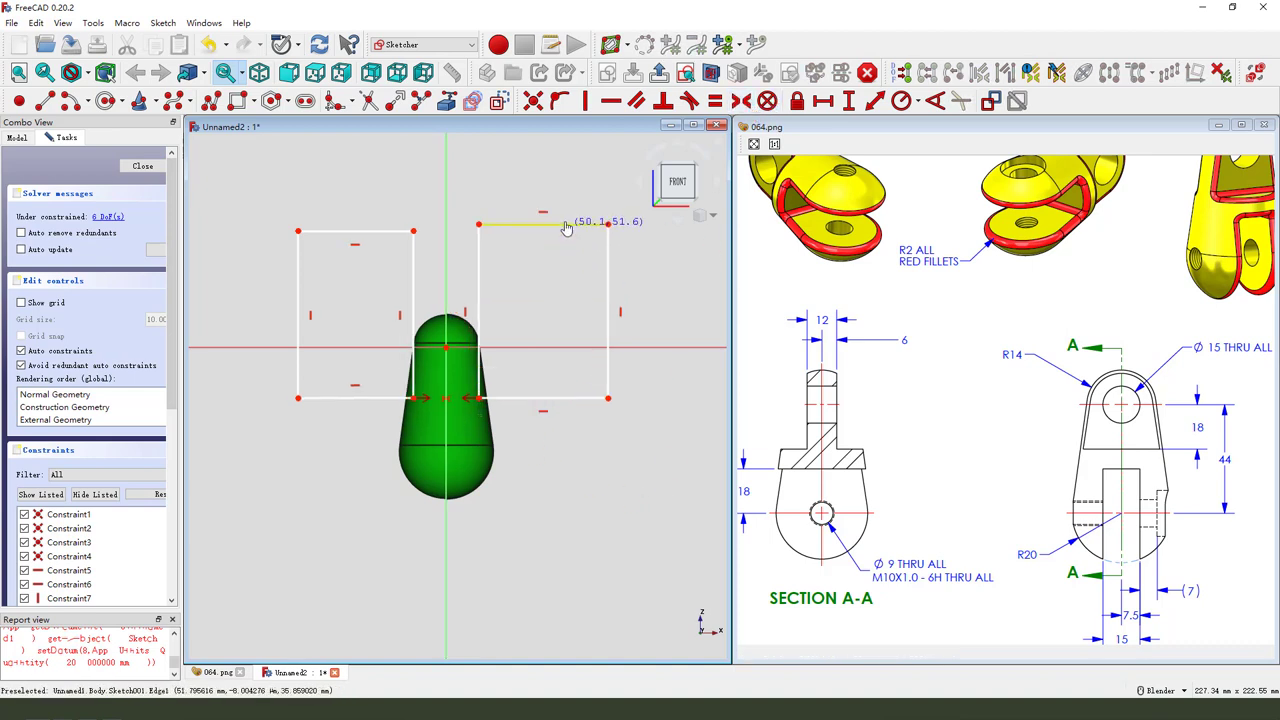
{"action": "left_click", "coordinate": [543, 221]}
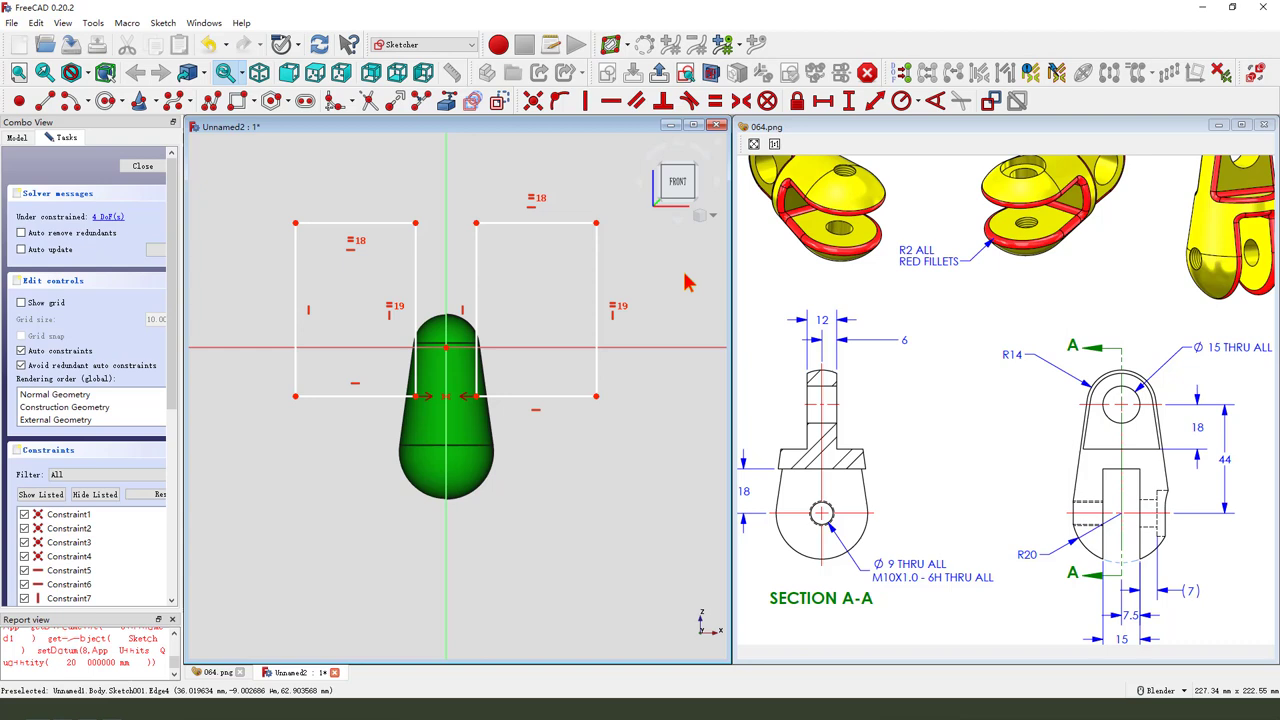
{"action": "mouse_move", "coordinate": [485, 410]}
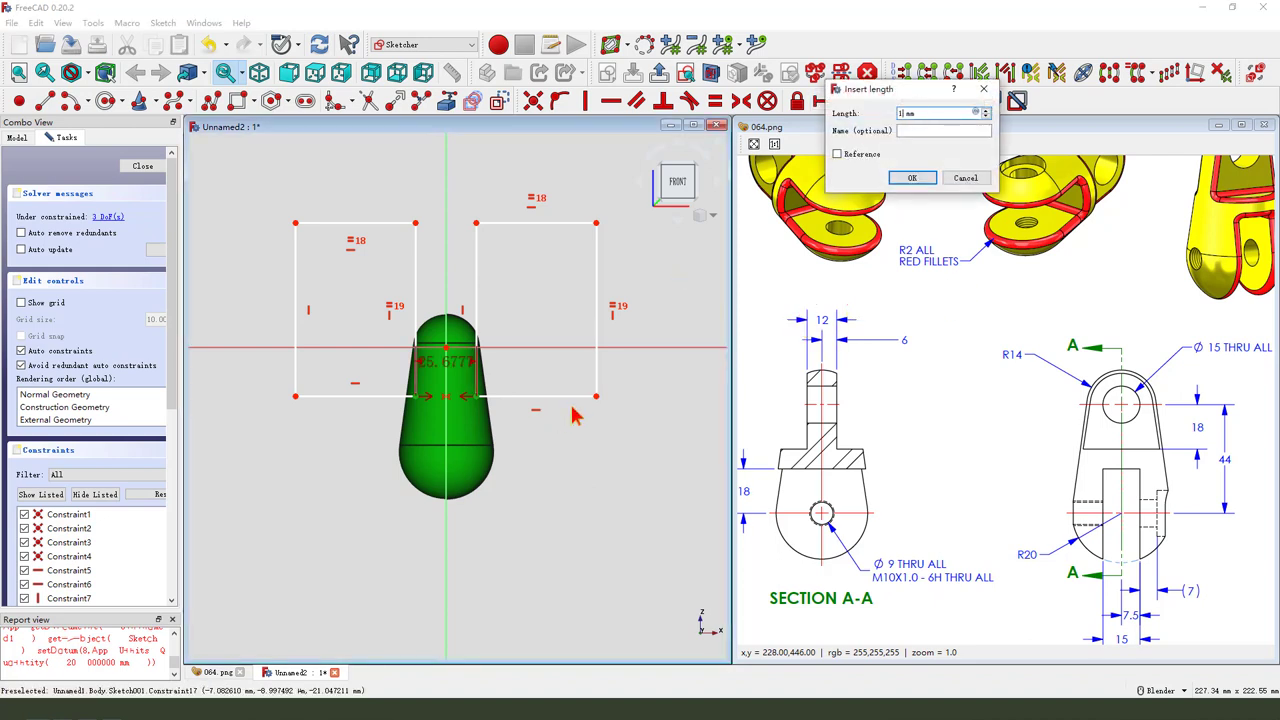
{"action": "left_click", "coordinate": [911, 177]}
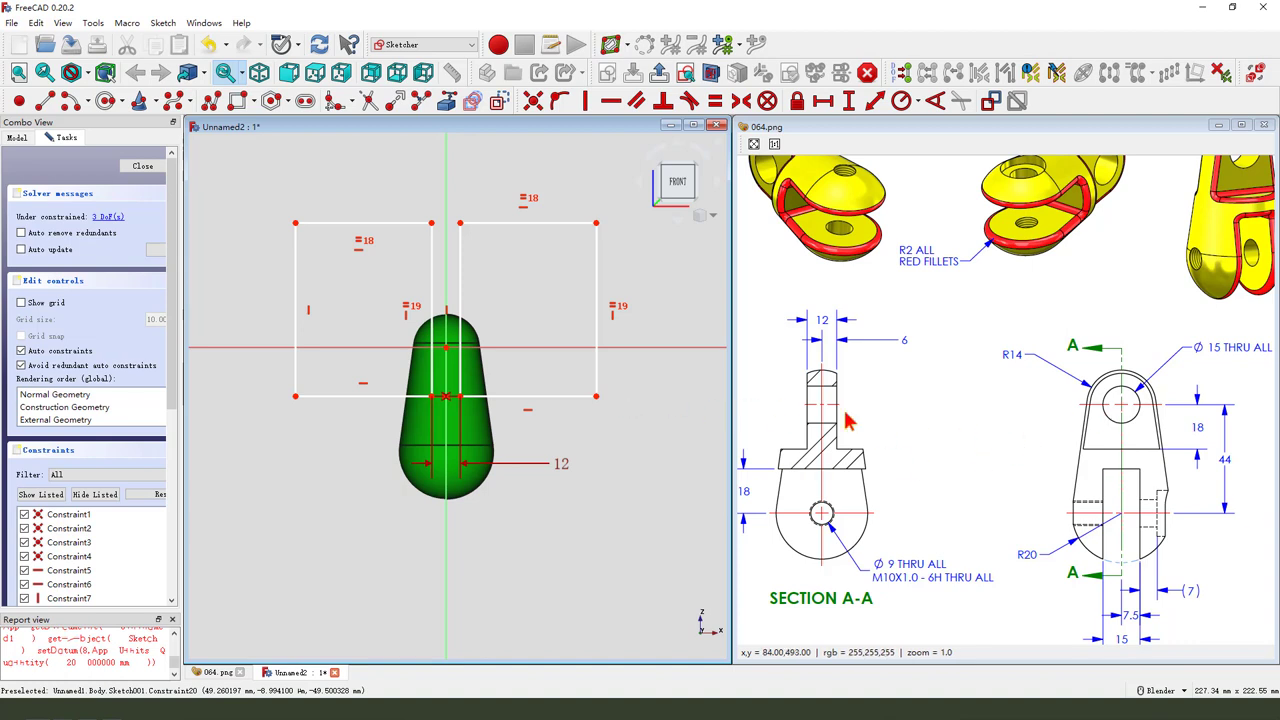
{"action": "mouse_move", "coordinate": [1070, 442]}
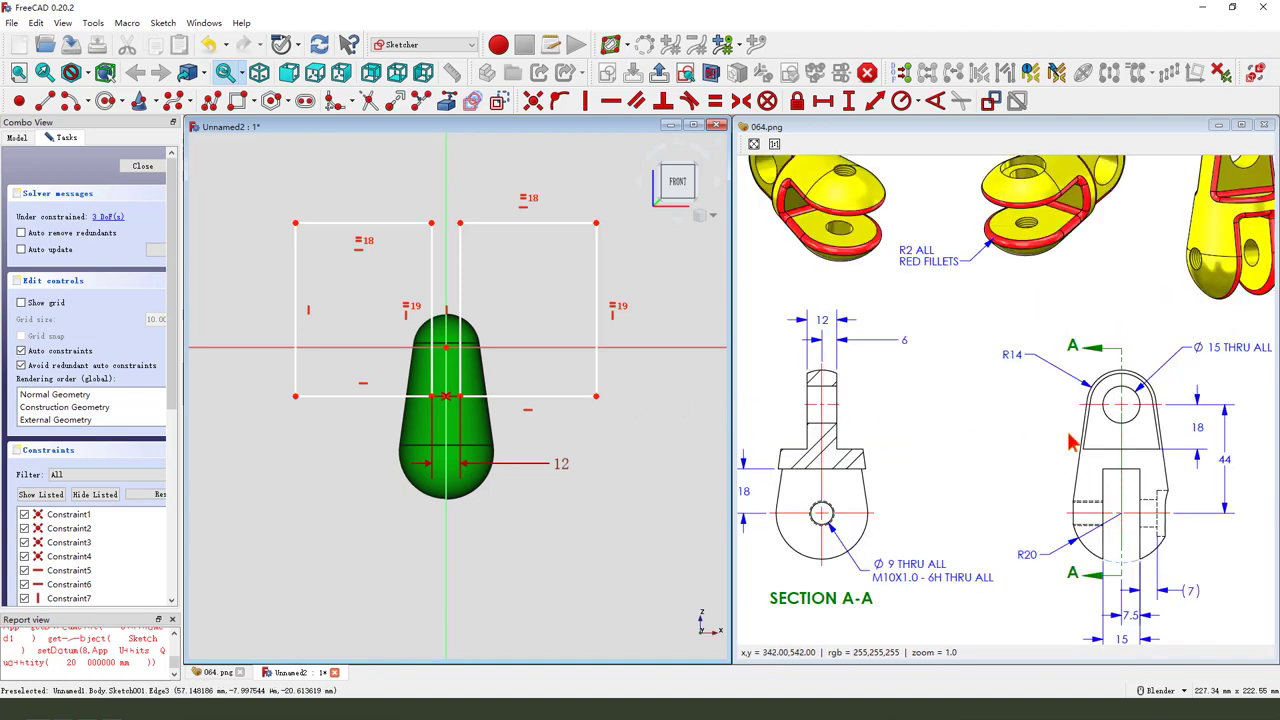
{"action": "mouse_move", "coordinate": [417, 293]}
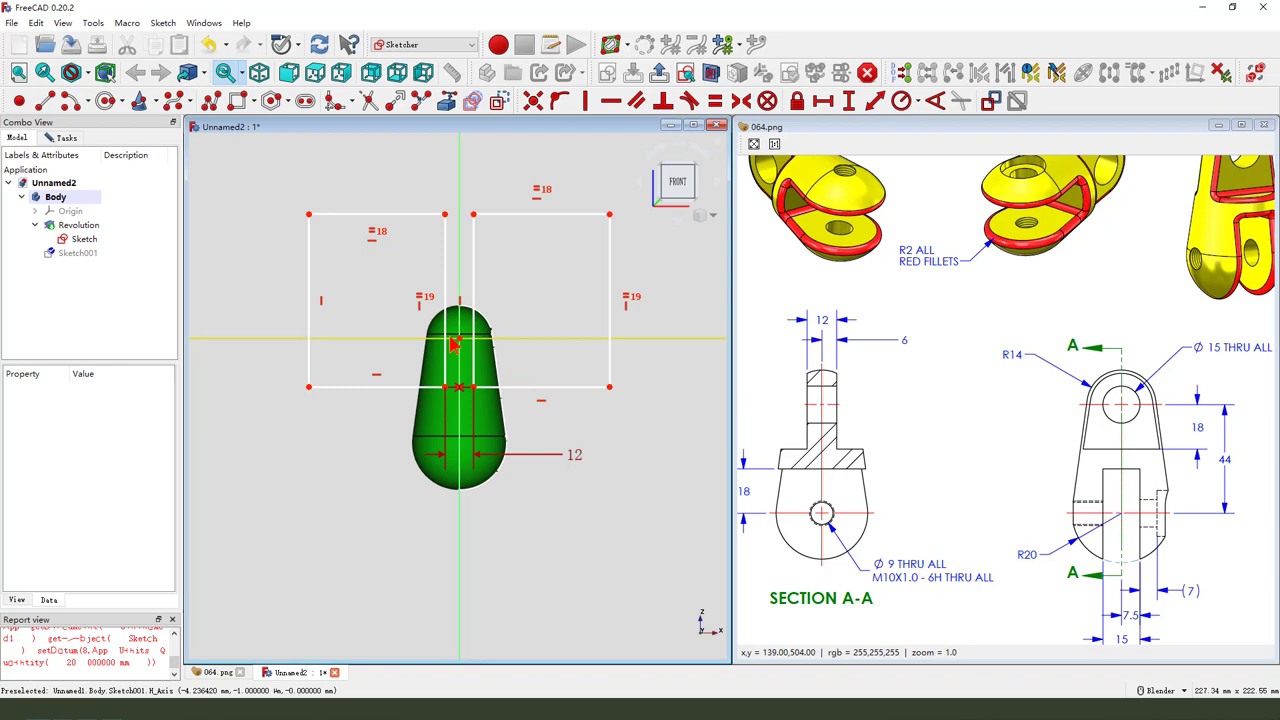
{"action": "left_click", "coordinate": [78, 252]}
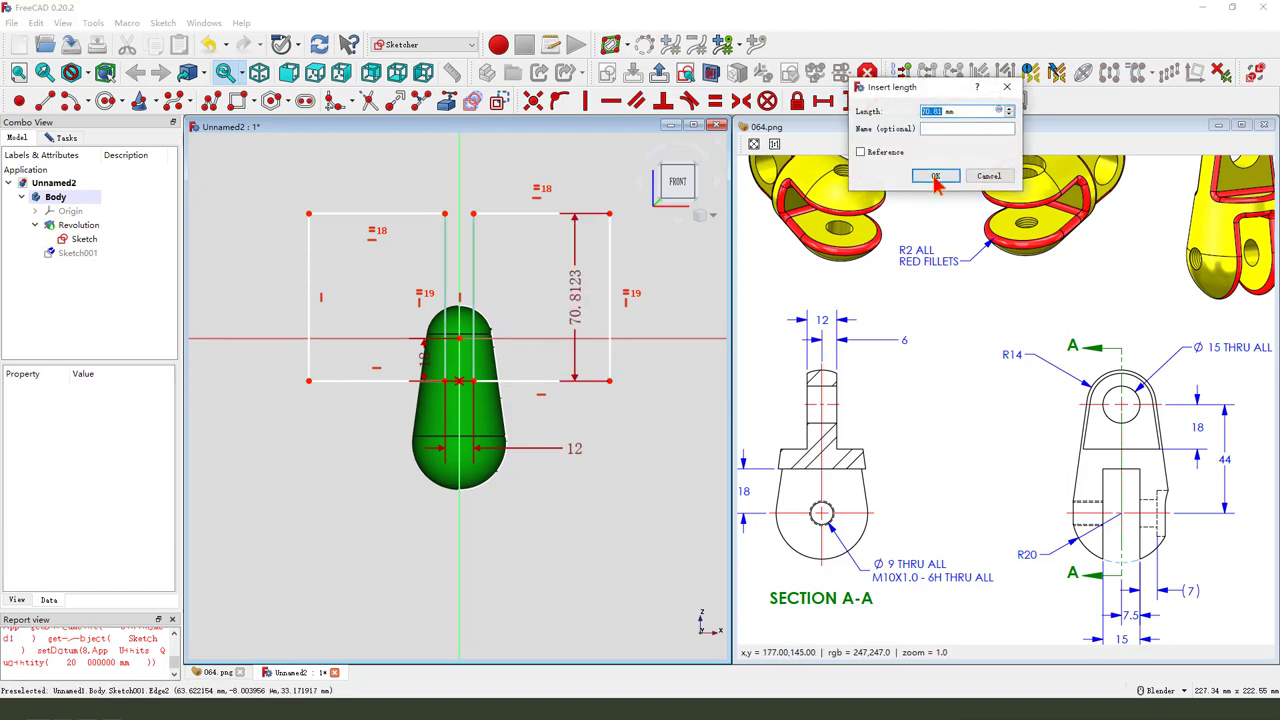
{"action": "left_click", "coordinate": [934, 176]}
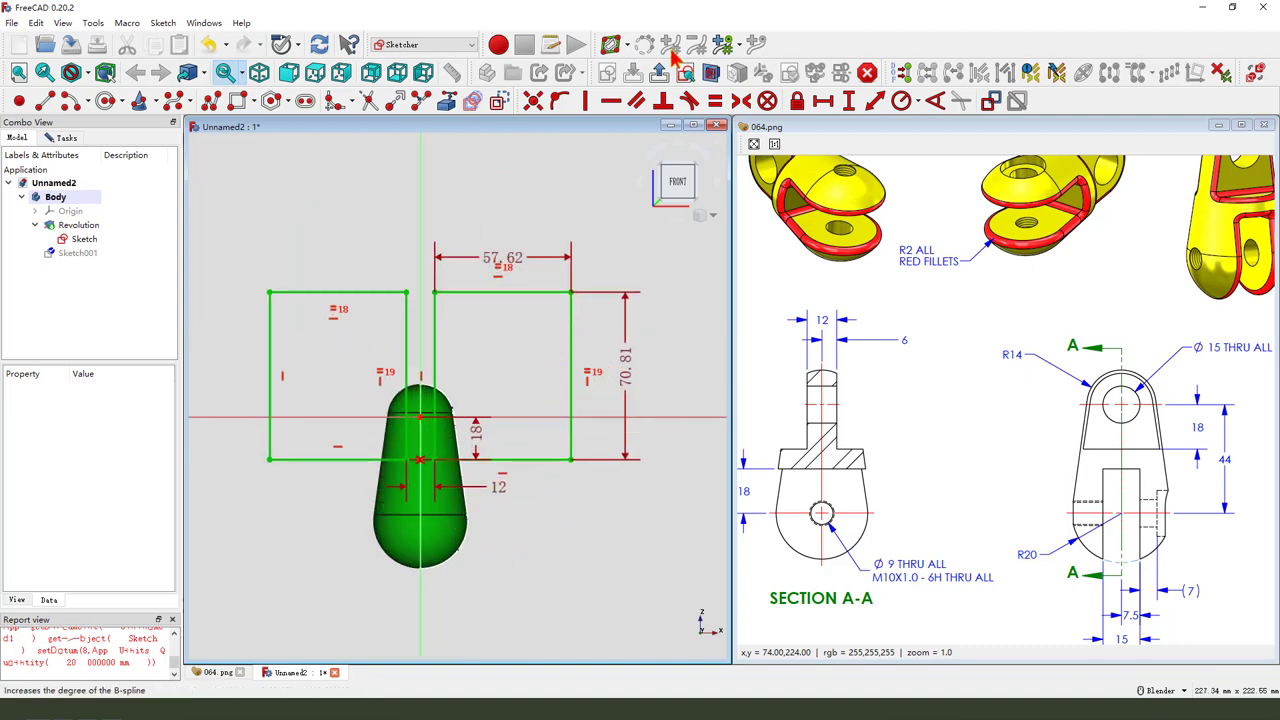
{"action": "left_click", "coordinate": [422, 44]}
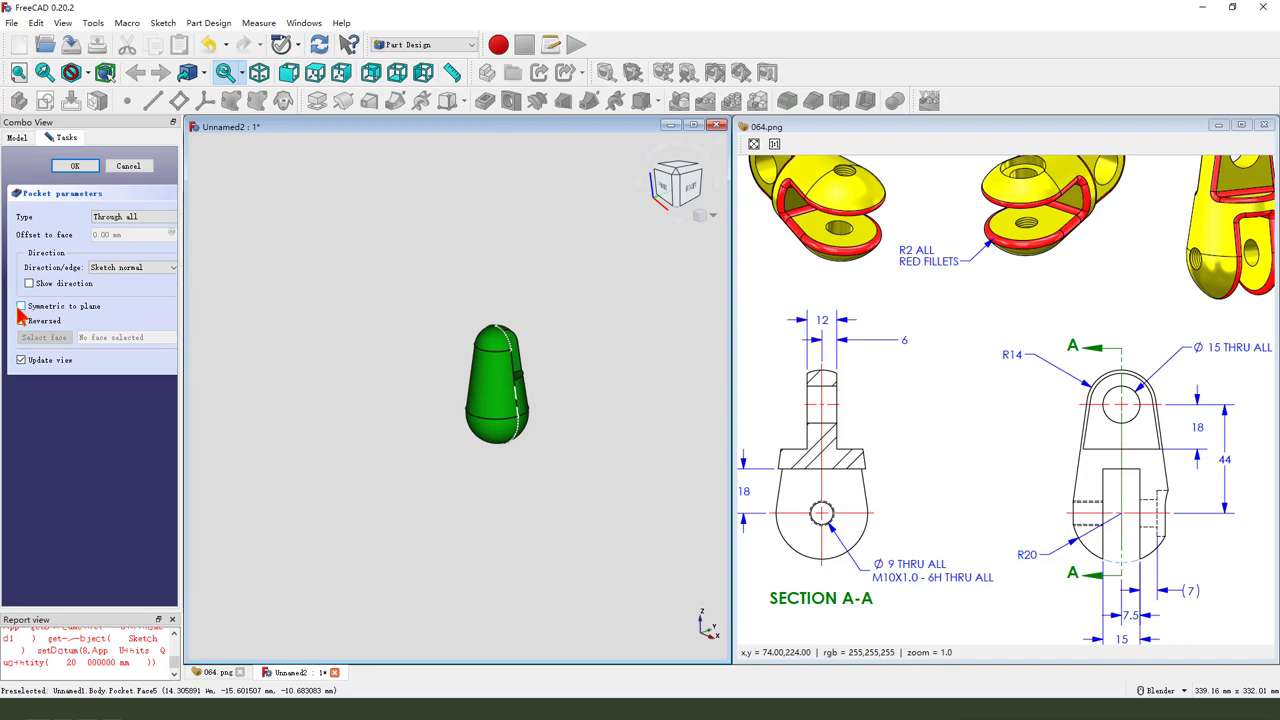
Pocket the two-rectangle sketch through all, symmetric to the plane
{"action": "left_click", "coordinate": [22, 306]}
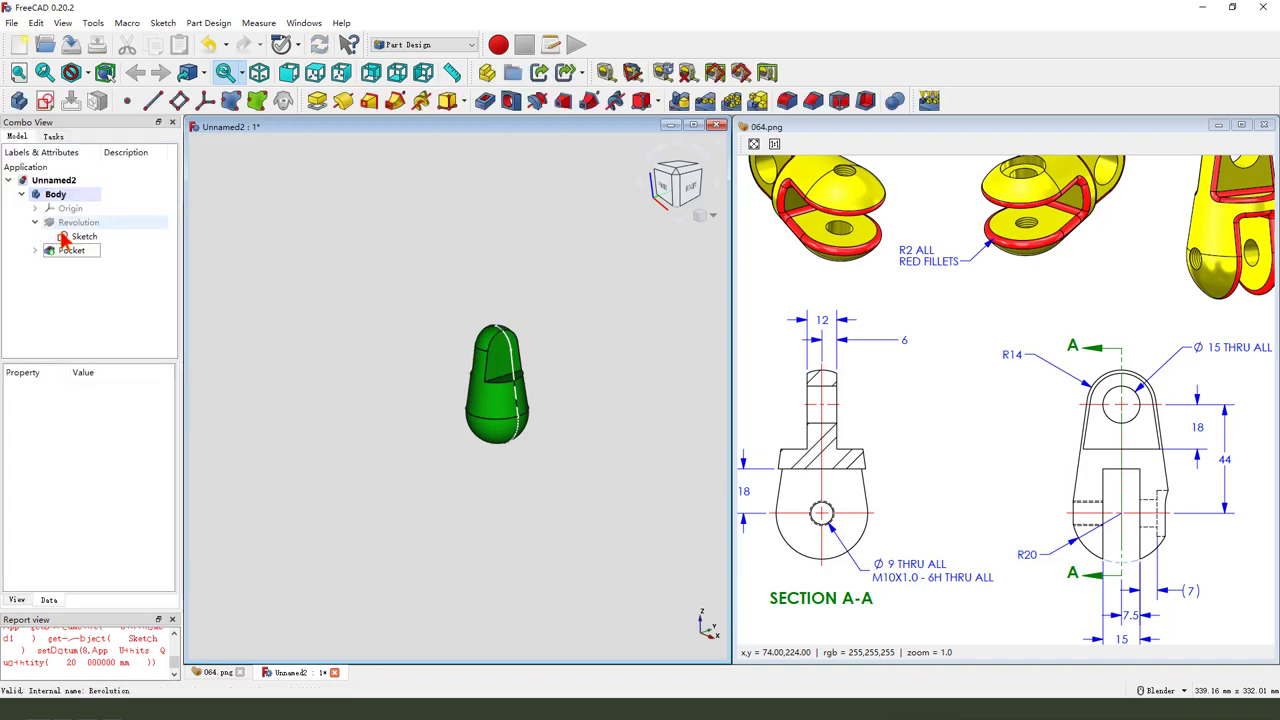
{"action": "left_click", "coordinate": [85, 236]}
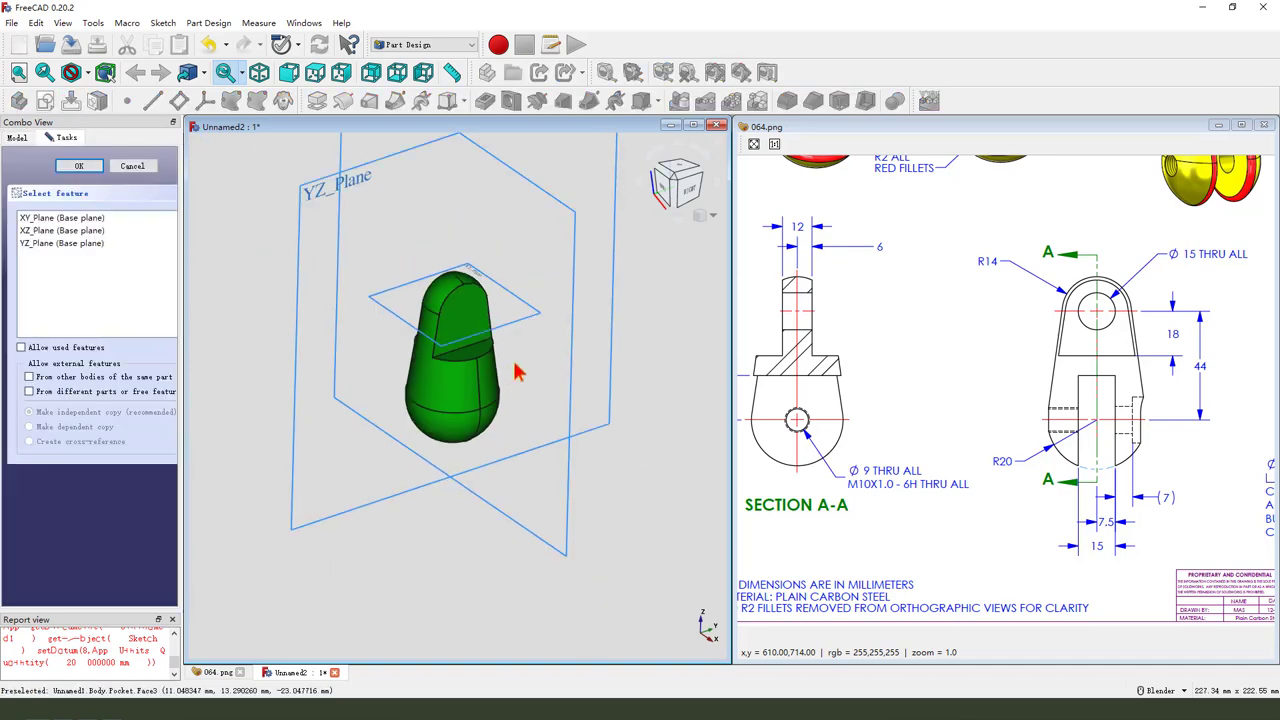
Sketch the slot rectangle on the side plane, constrained to 15 mm by 44 mm
{"action": "left_click", "coordinate": [79, 165]}
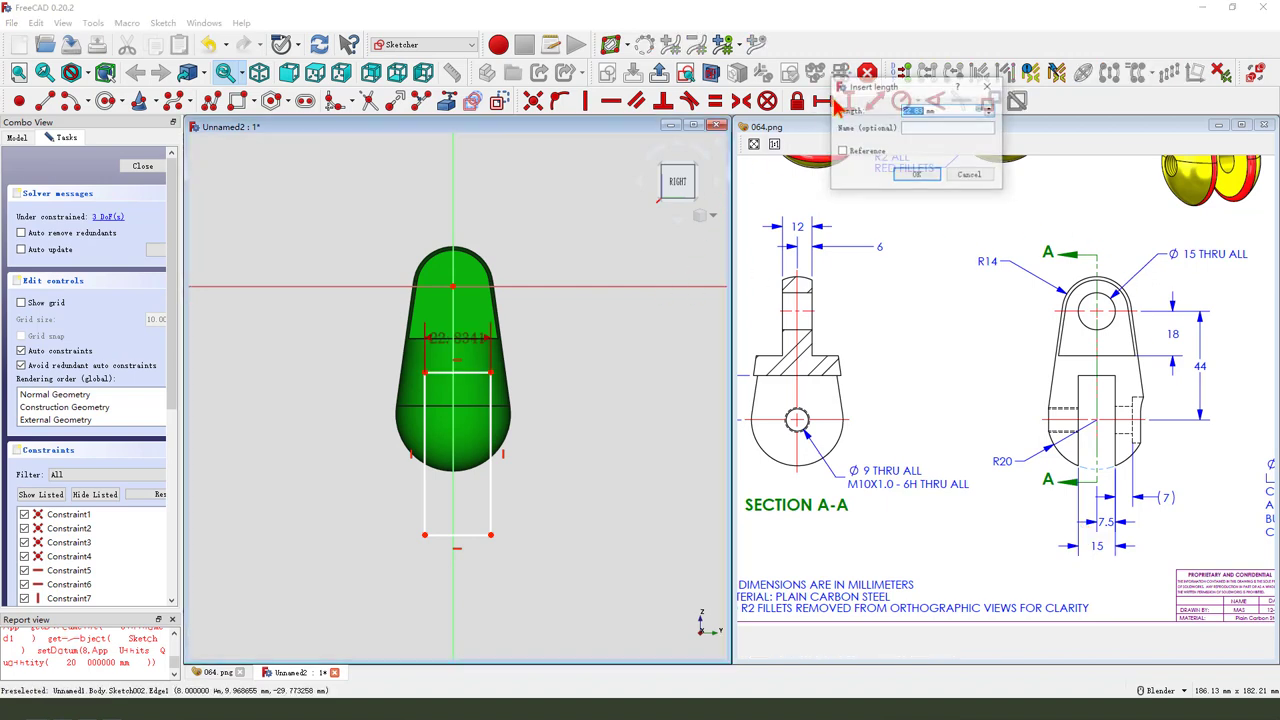
{"action": "left_click", "coordinate": [916, 174]}
{"action": "type", "text": "44"}
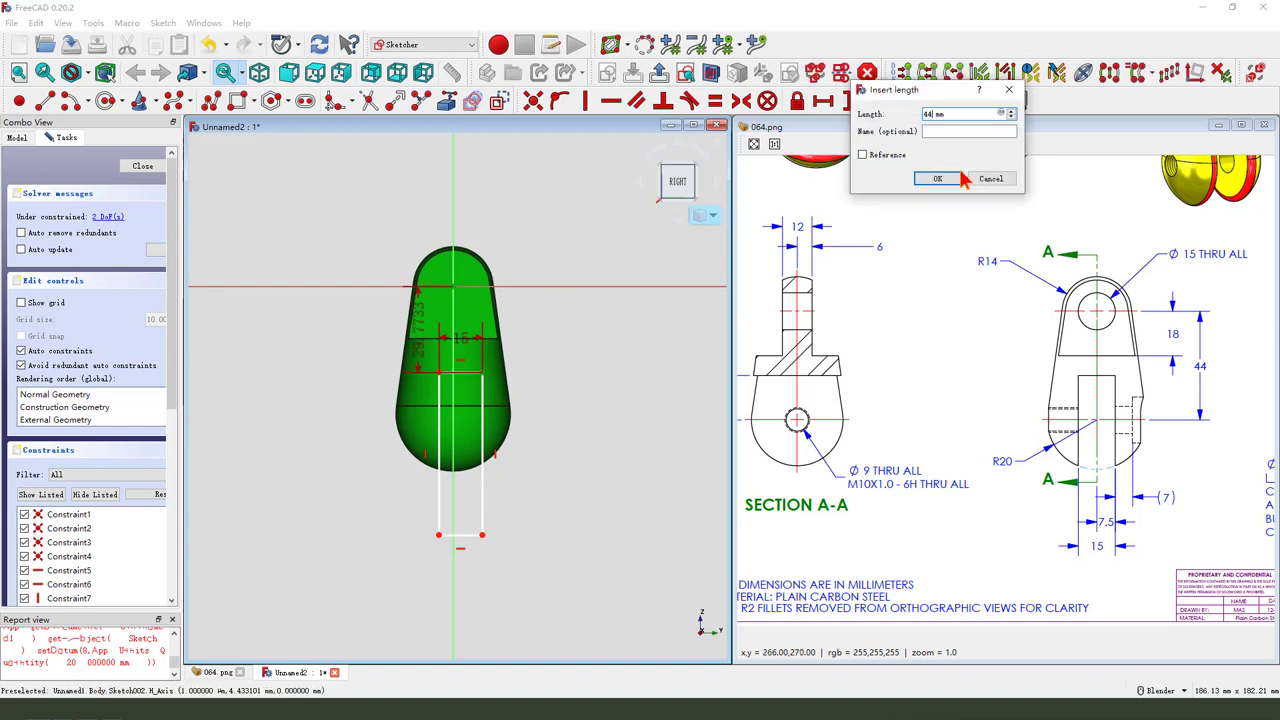
{"action": "left_click", "coordinate": [937, 178]}
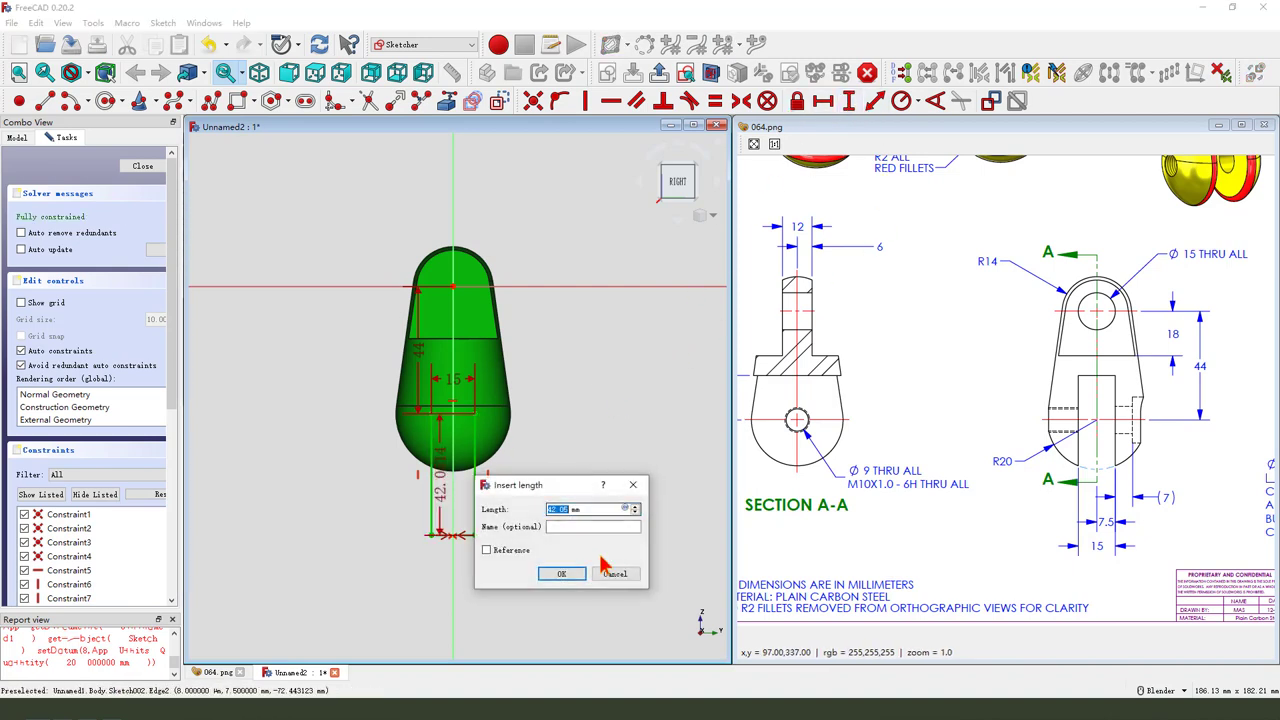
{"action": "left_click", "coordinate": [561, 573]}
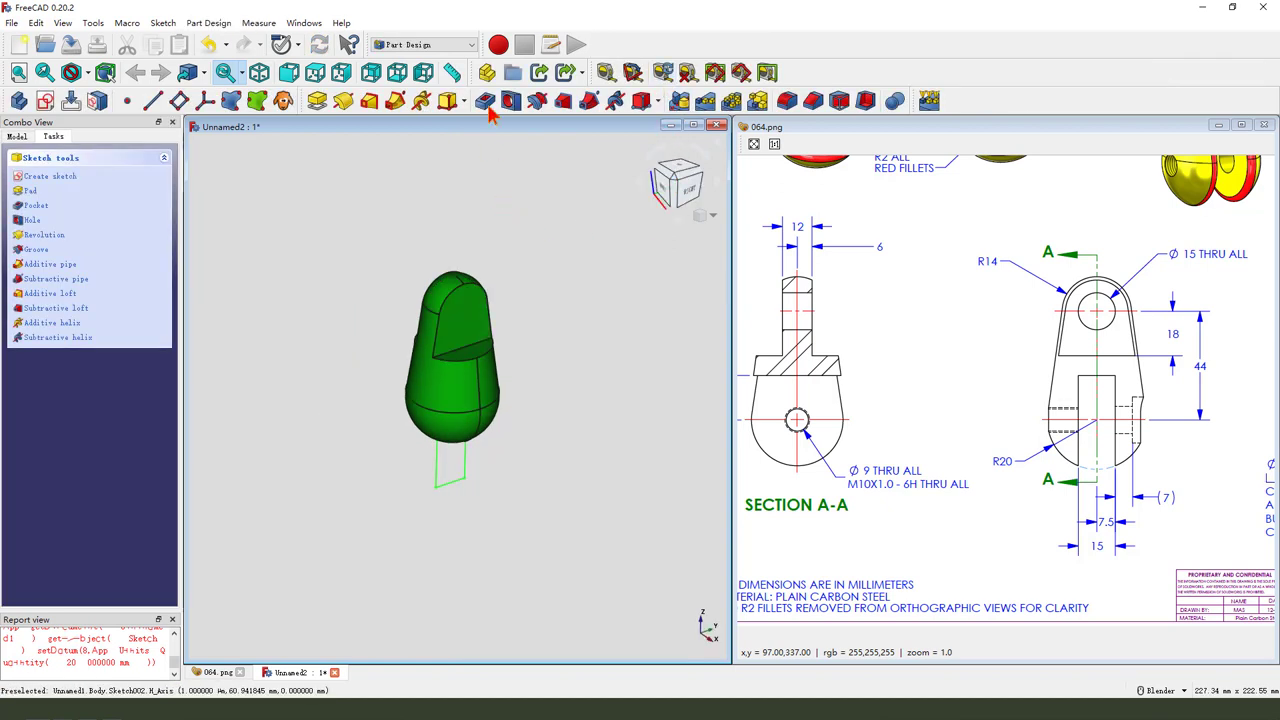
Pocket the slot sketch through all, symmetric to the plane
{"action": "left_click", "coordinate": [36, 205]}
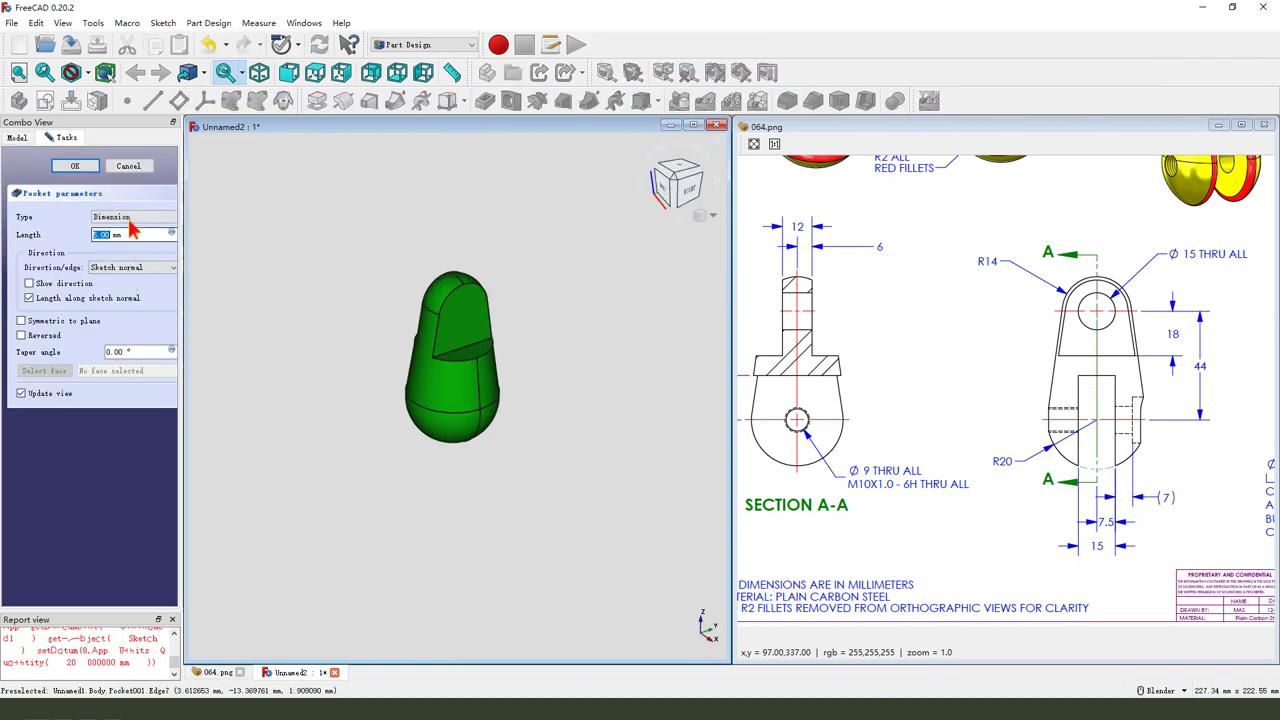
{"action": "left_click", "coordinate": [130, 217]}
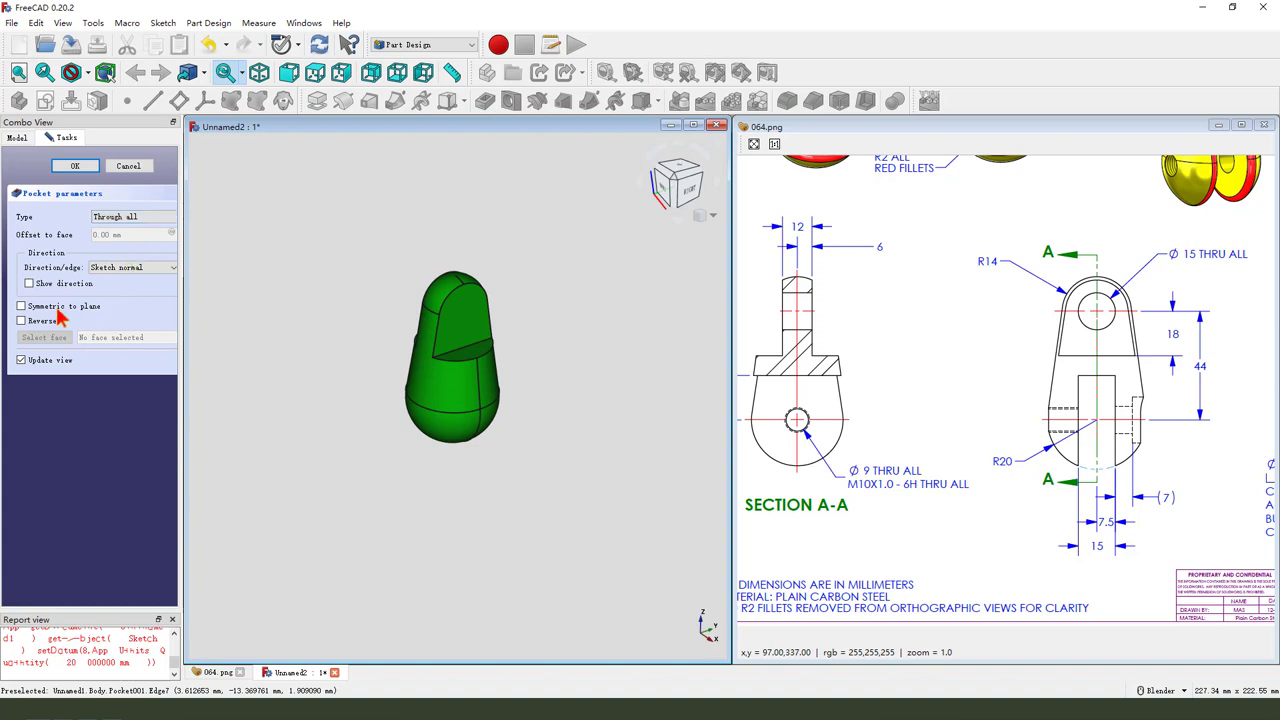
{"action": "left_click", "coordinate": [22, 321]}
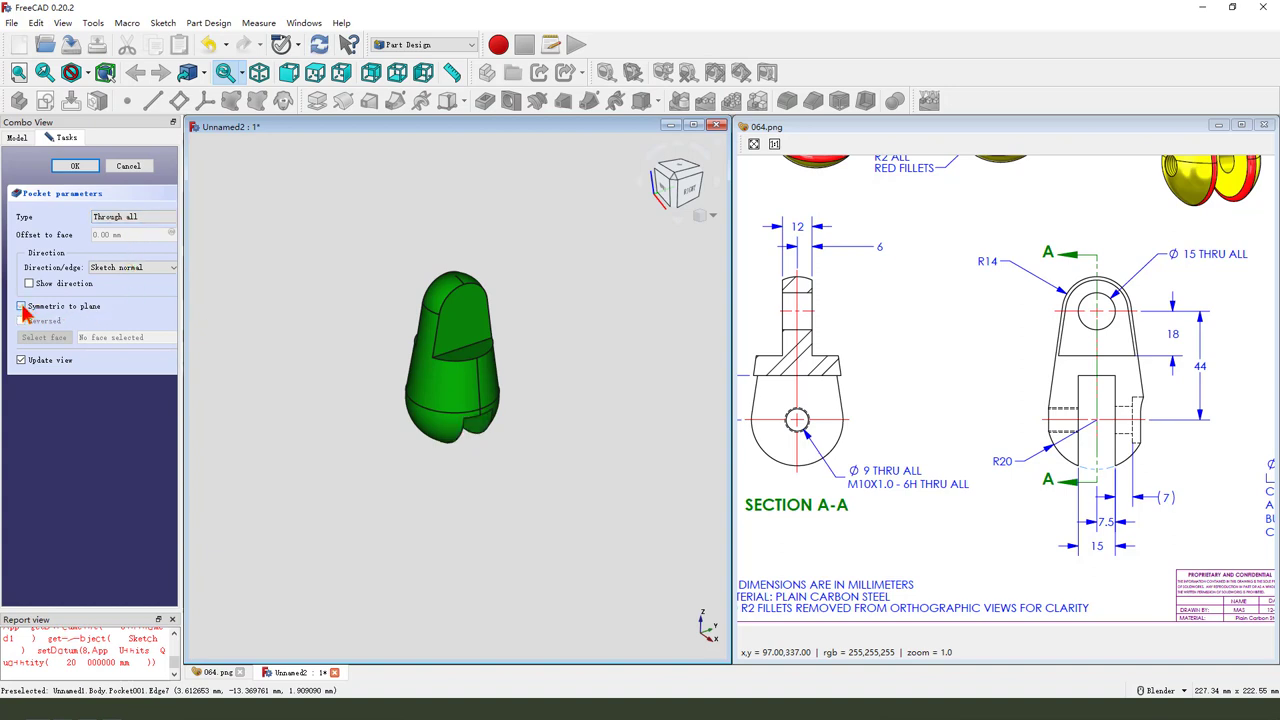
{"action": "left_click", "coordinate": [21, 306]}
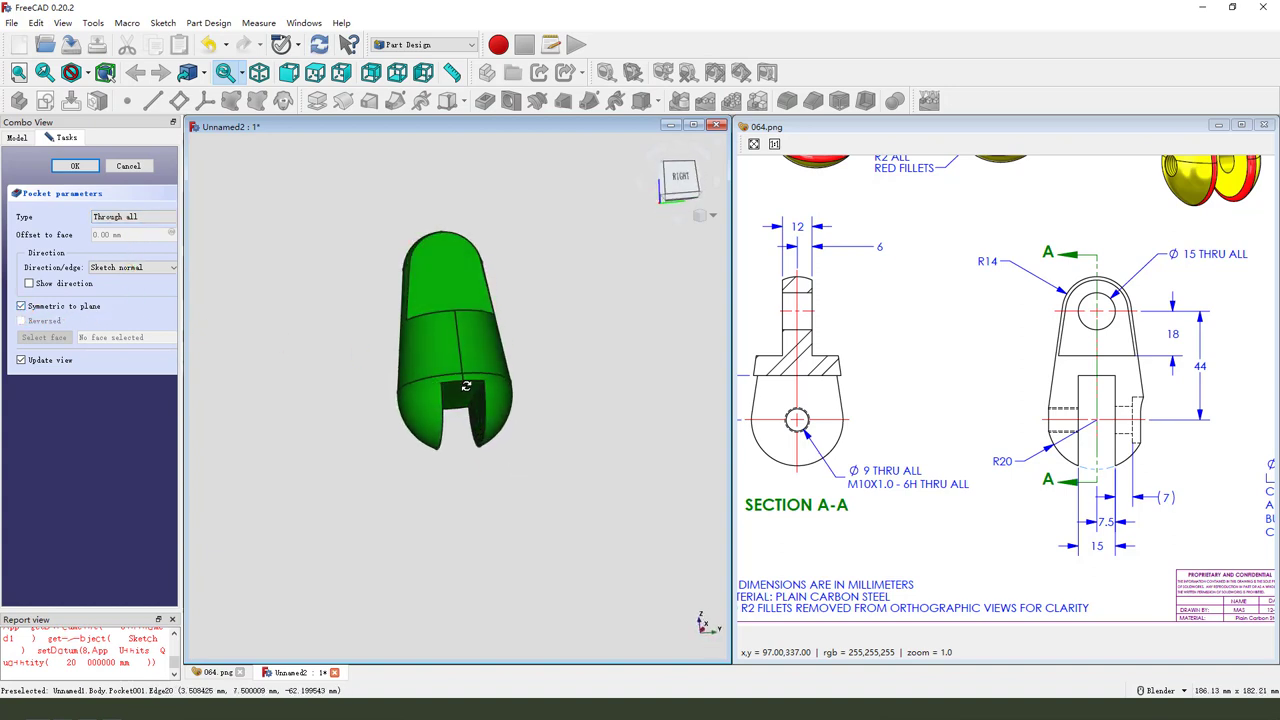
{"action": "left_click_drag", "start_coordinate": [465, 385], "coordinate": [488, 410]}
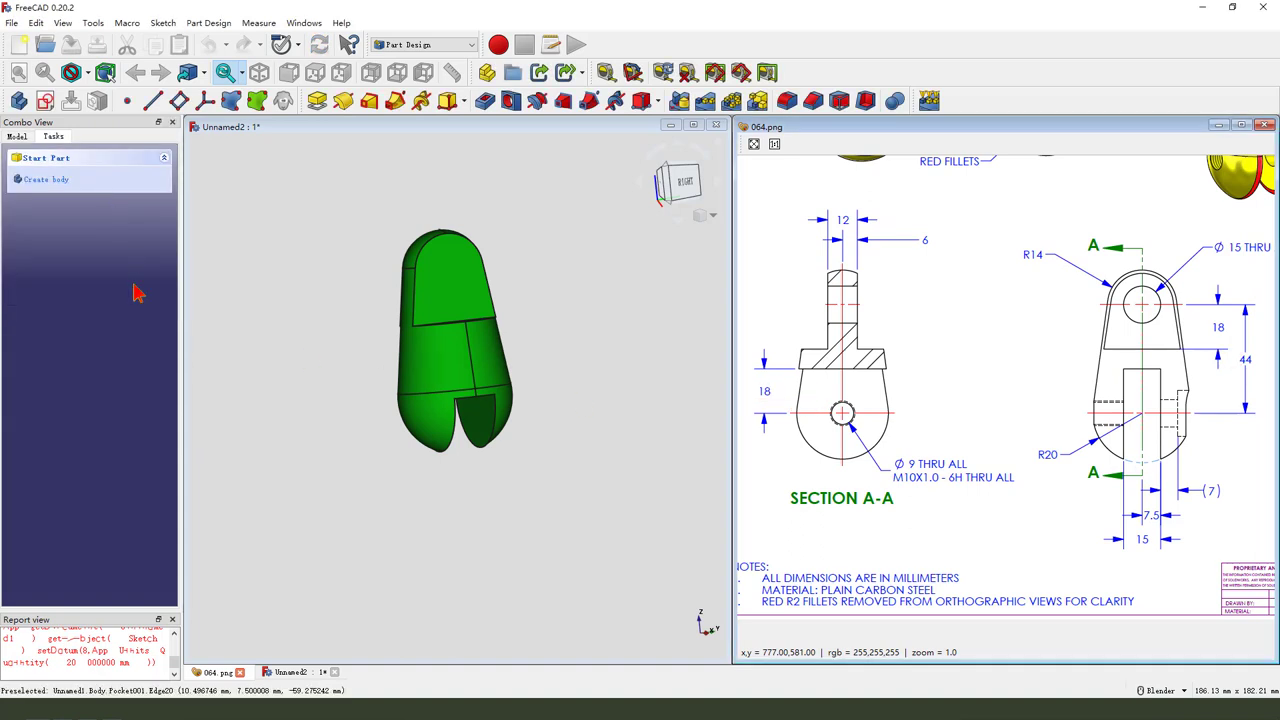
Reopen the slot sketch and set its height dimension to 44-18 mm
{"action": "left_click", "coordinate": [78, 264]}
{"action": "type", "text": "44.00-18 mm"}
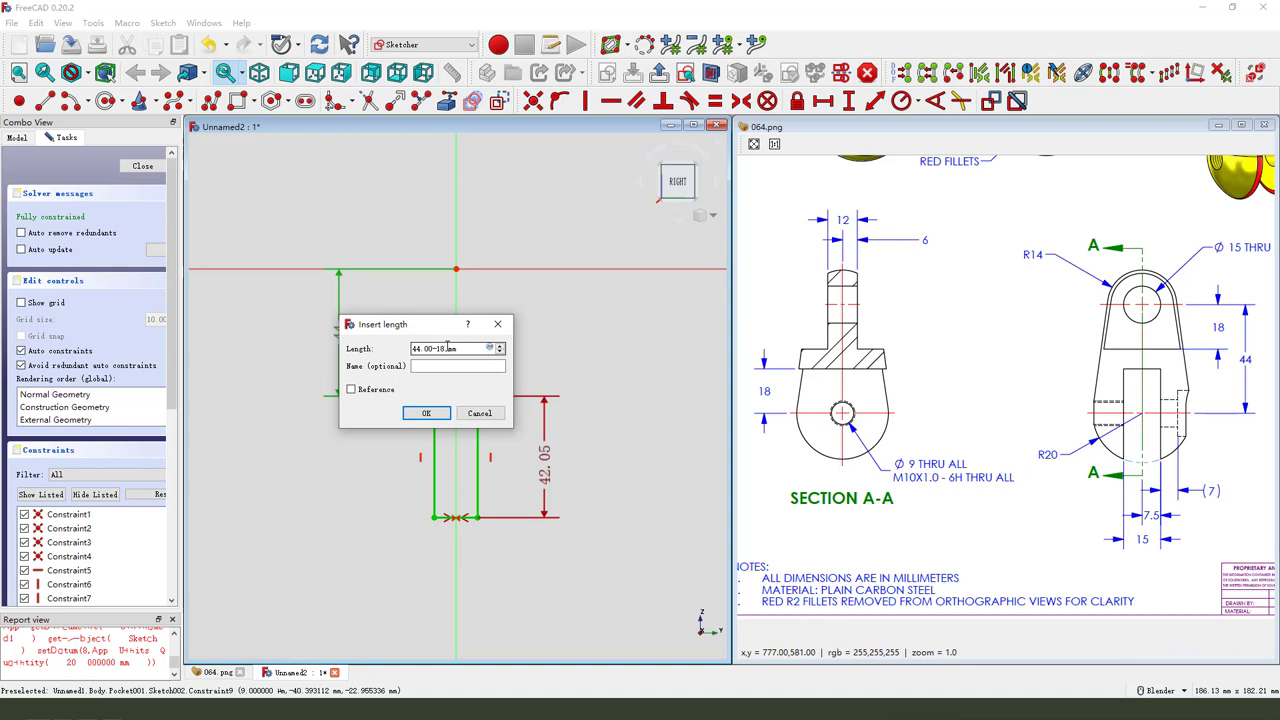
{"action": "left_click", "coordinate": [426, 413]}
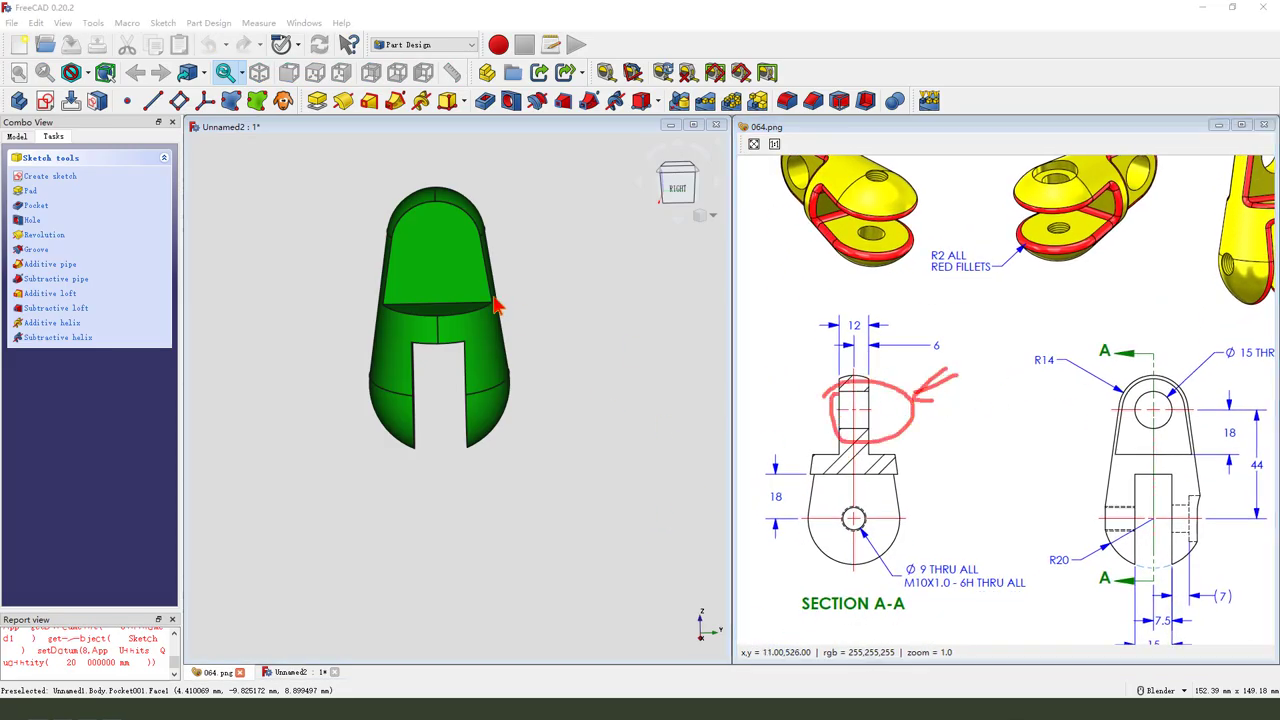
Sketch a constrained 15 mm diameter hole circle on the tab's face
{"action": "left_click", "coordinate": [49, 175]}
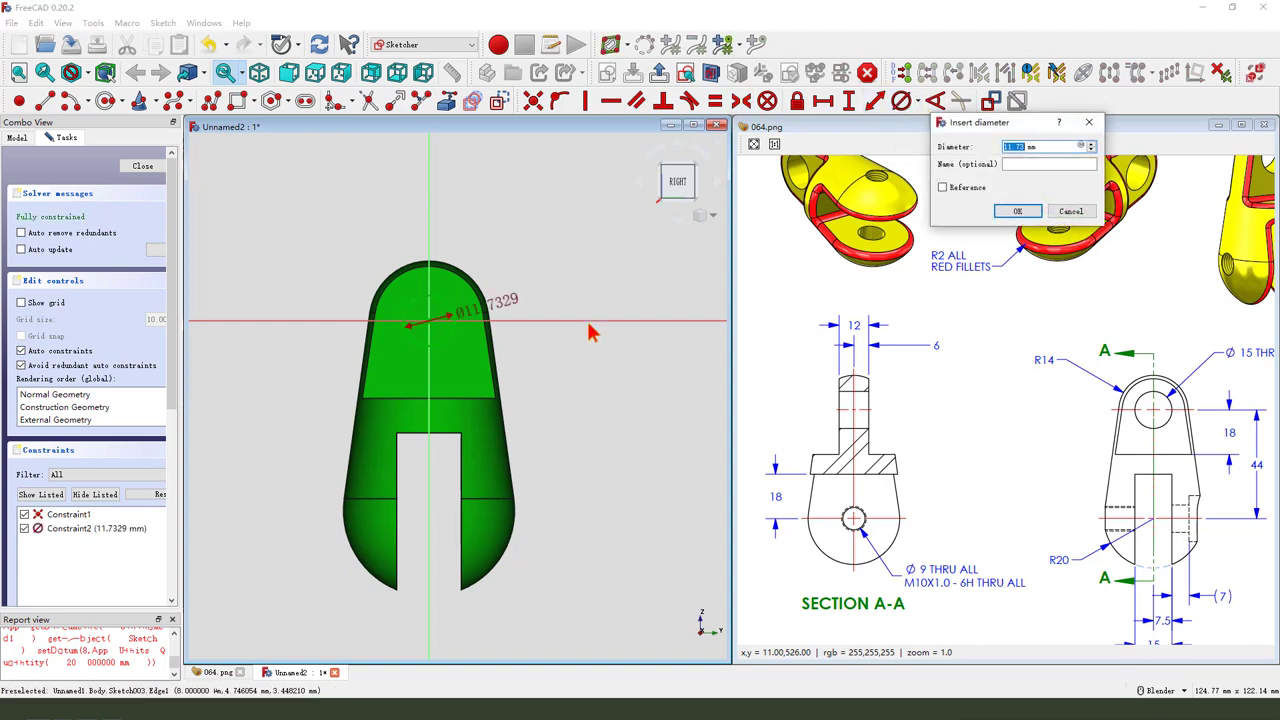
{"action": "left_click", "coordinate": [1016, 211]}
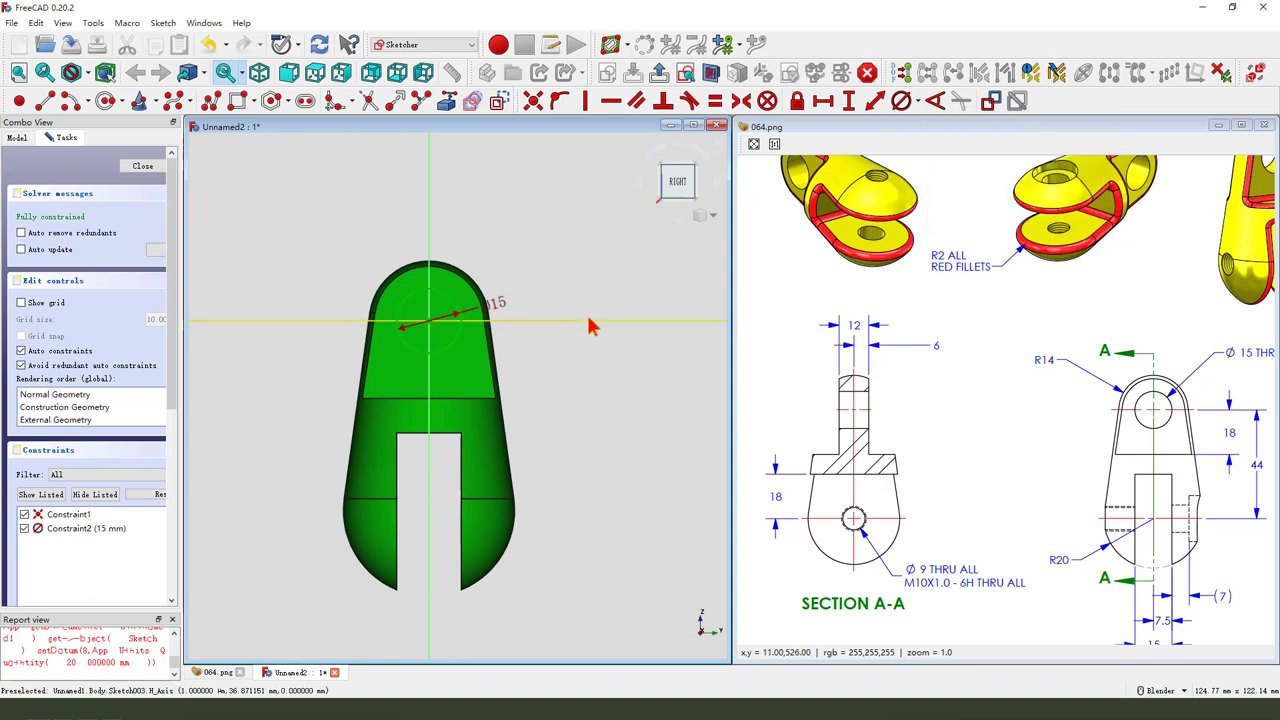
{"action": "left_click", "coordinate": [640, 100]}
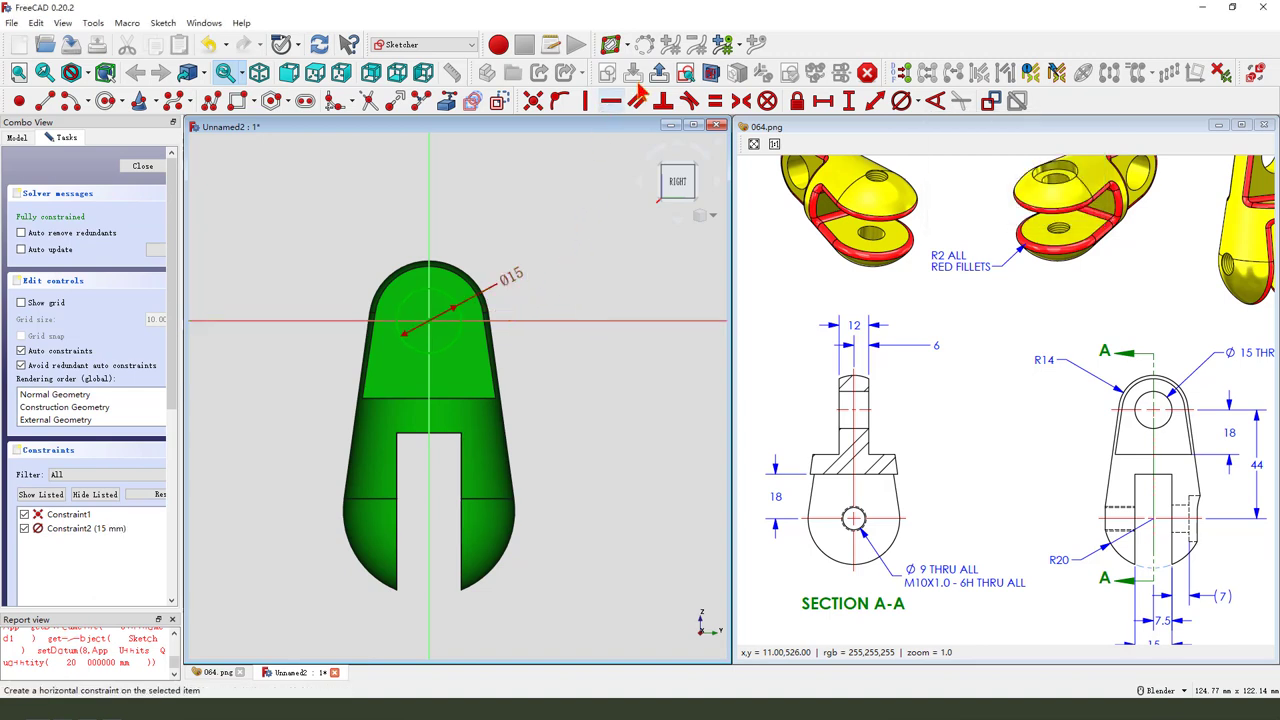
{"action": "left_click", "coordinate": [142, 165]}
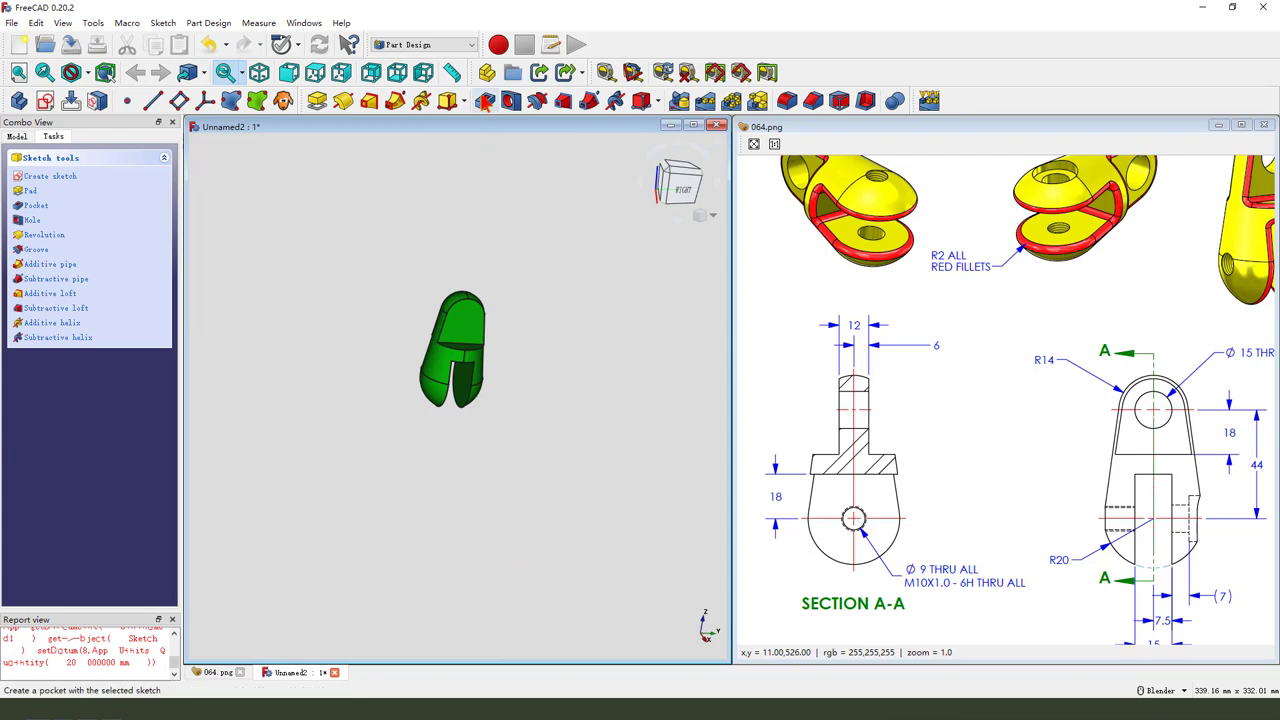
Pocket the 15 mm hole Through all, symmetric to the sketch plane
{"action": "left_click", "coordinate": [135, 217]}
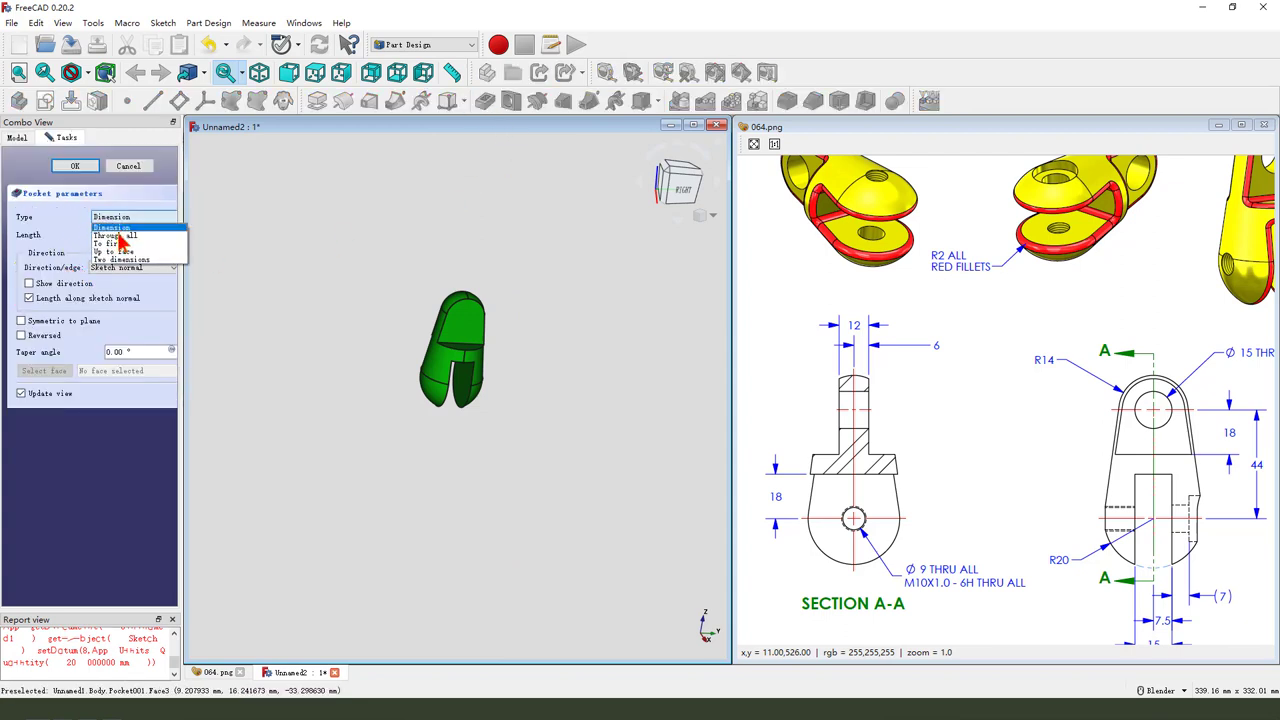
{"action": "left_click", "coordinate": [115, 235]}
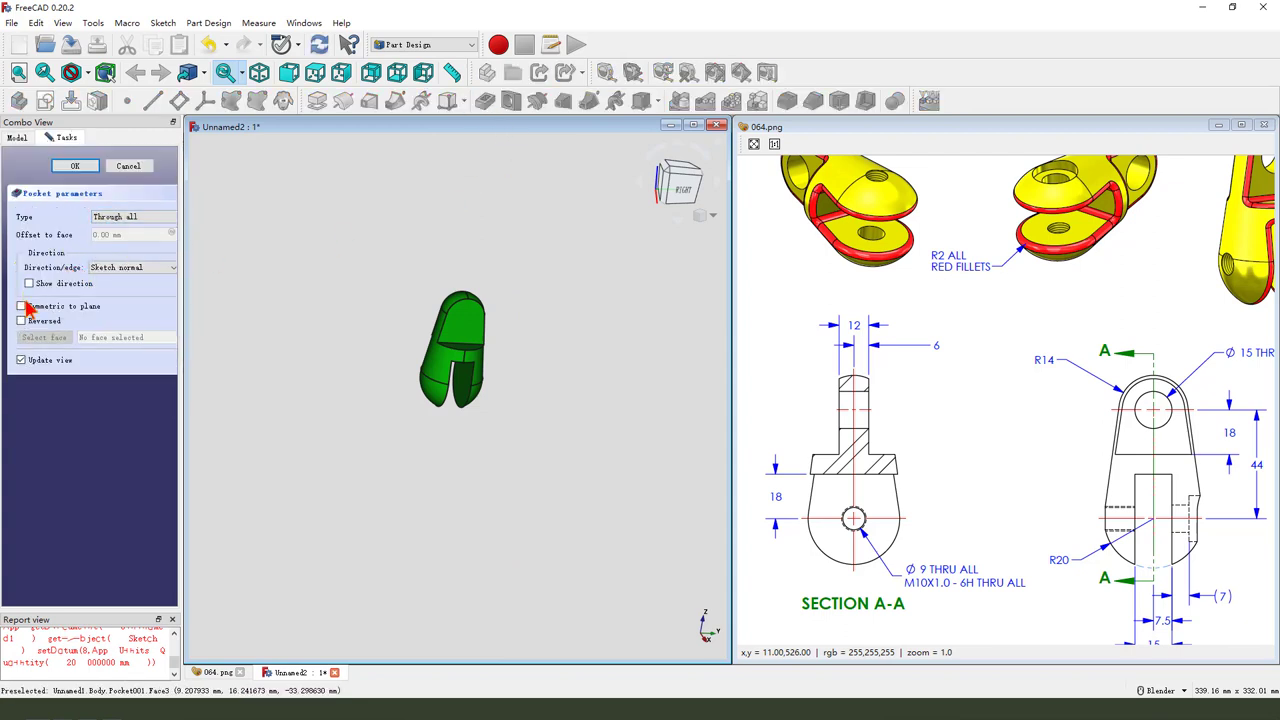
{"action": "left_click", "coordinate": [22, 306]}
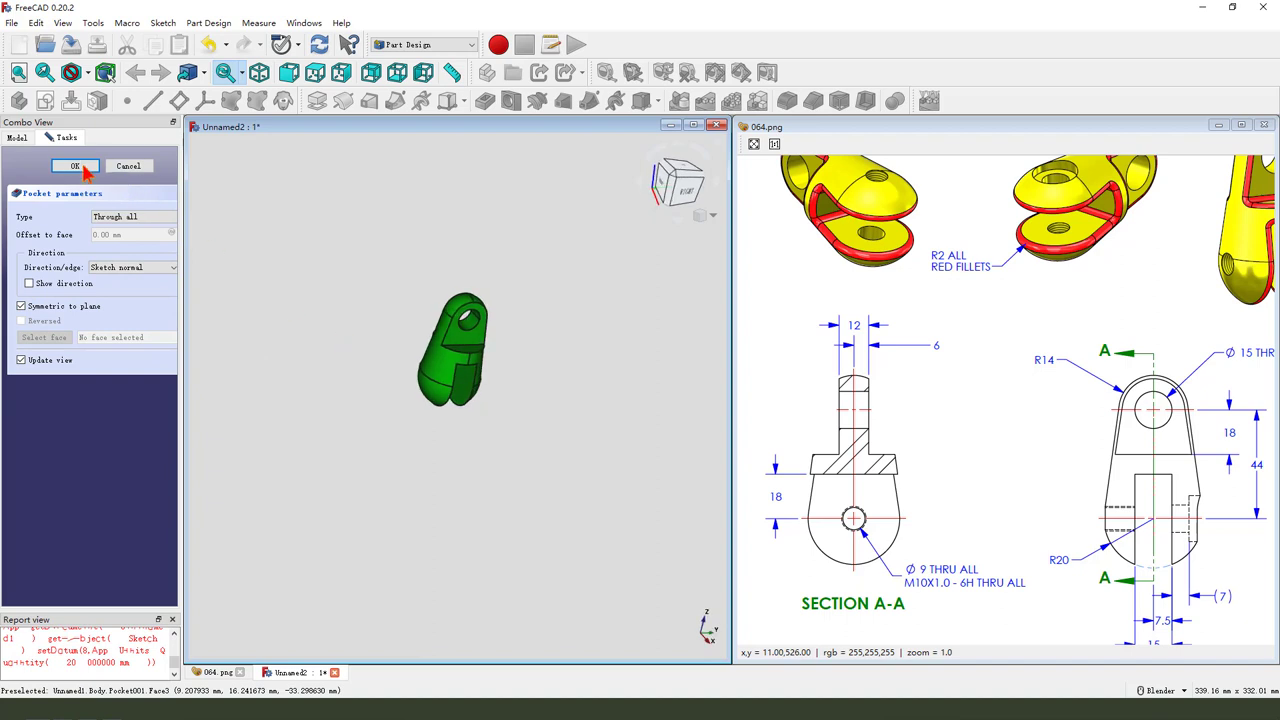
{"action": "left_click", "coordinate": [74, 165]}
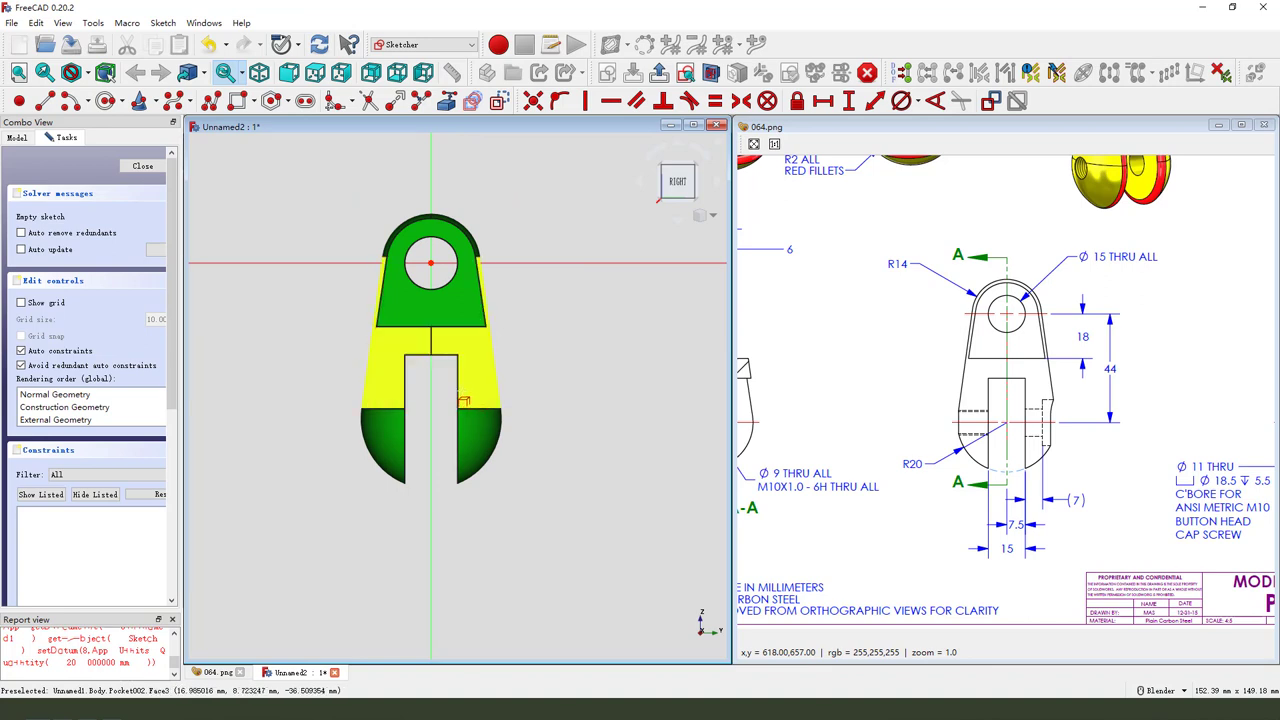
Begin a stepped polyline outline over the lower slot region
{"action": "left_click", "coordinate": [617, 213]}
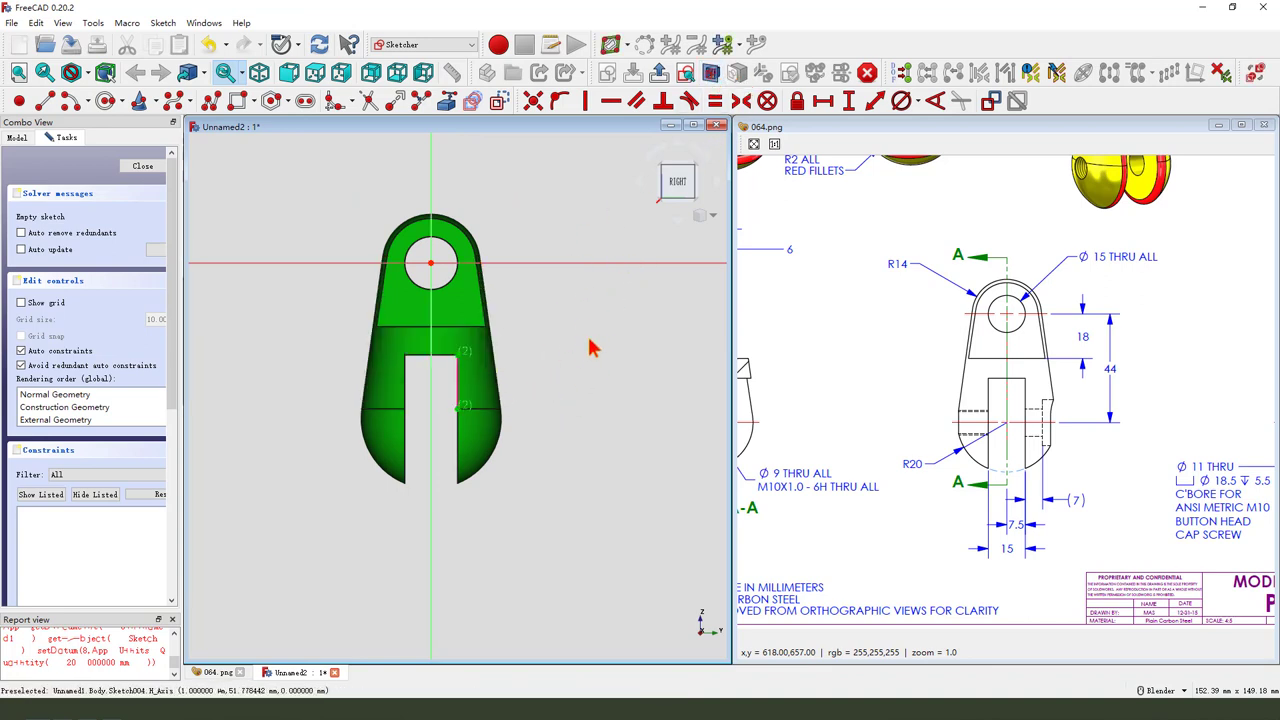
{"action": "left_click", "coordinate": [42, 100]}
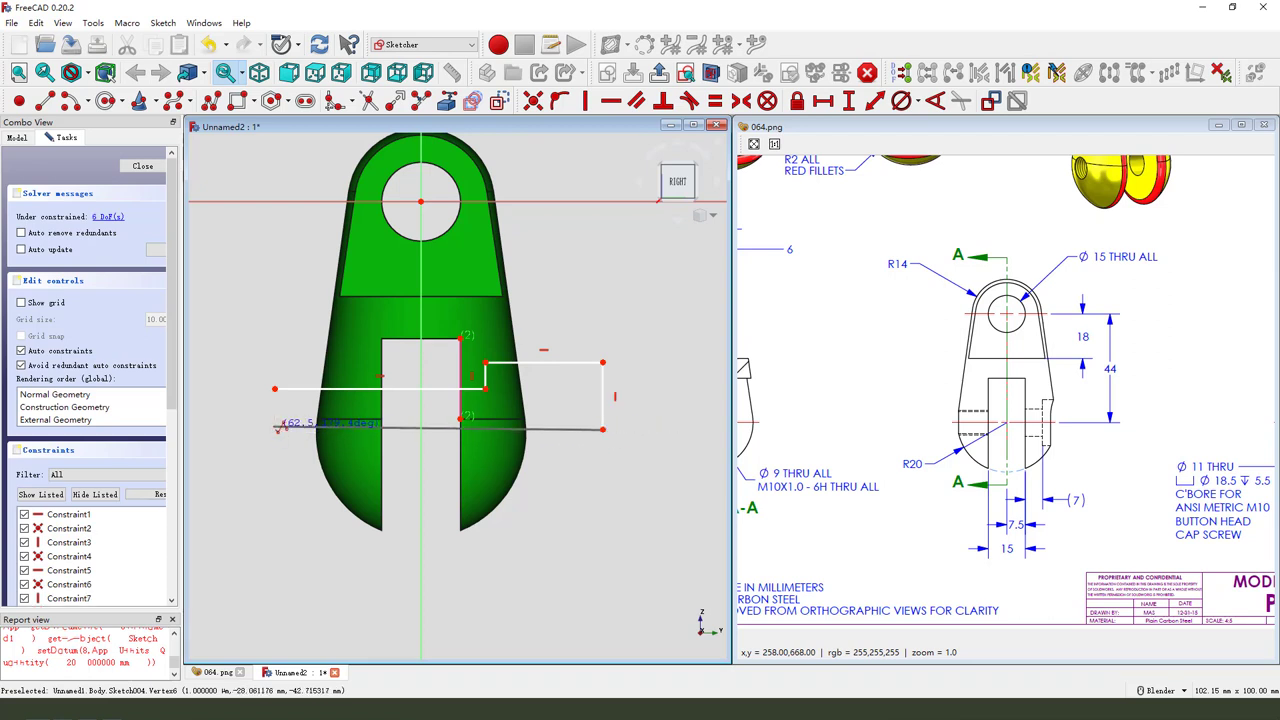
Close the outline and dimension it: 19.97 mm width, 44 mm offset, 5 mm right-edge height
{"action": "left_click", "coordinate": [380, 387]}
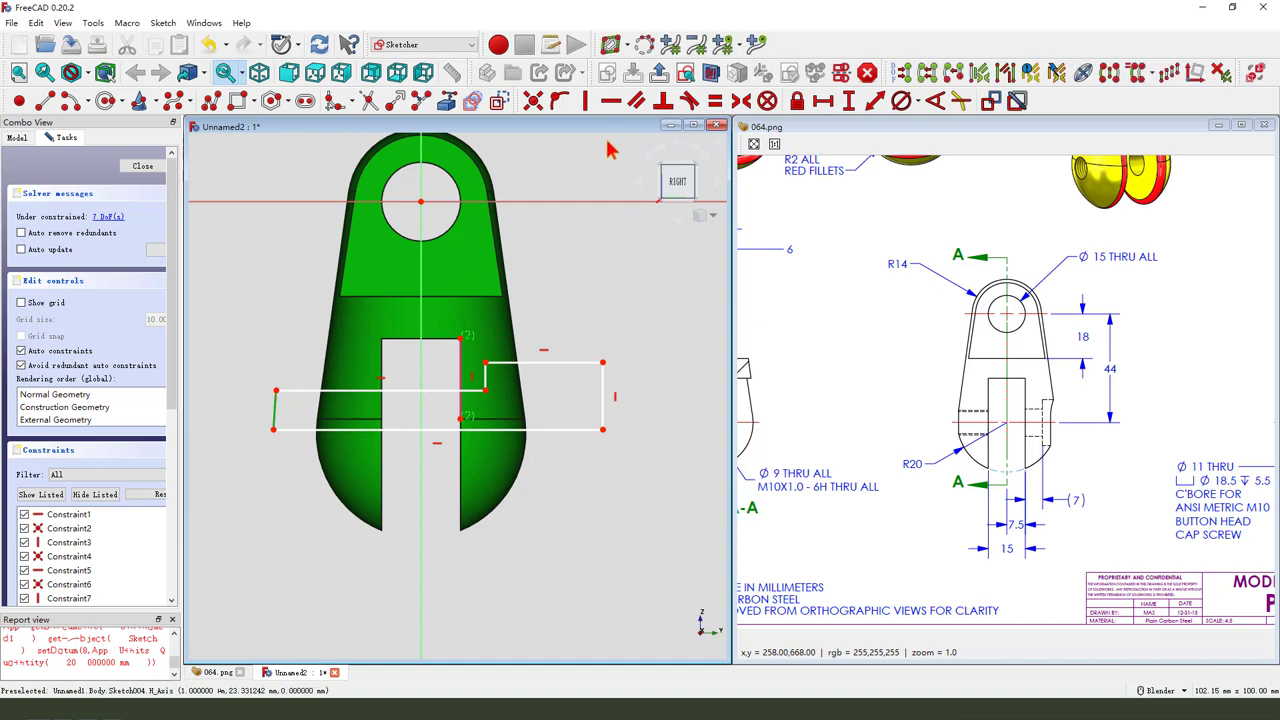
{"action": "mouse_move", "coordinate": [588, 100]}
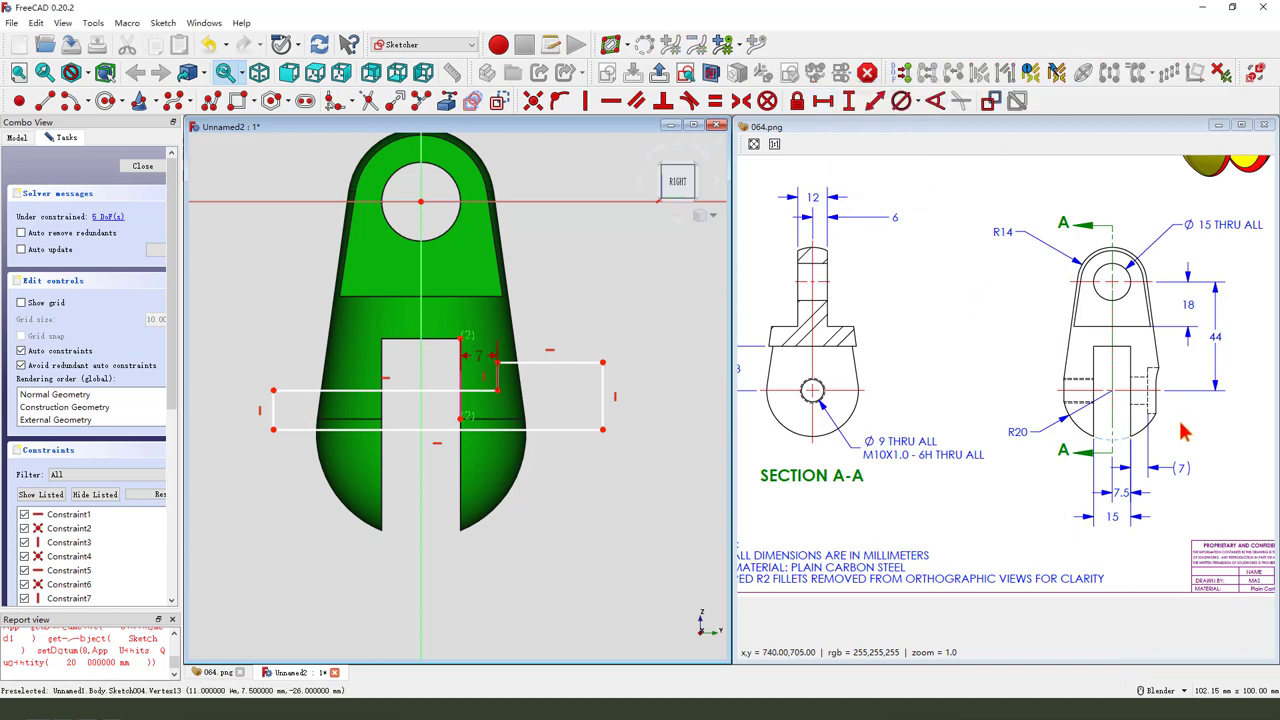
{"action": "mouse_move", "coordinate": [640, 457]}
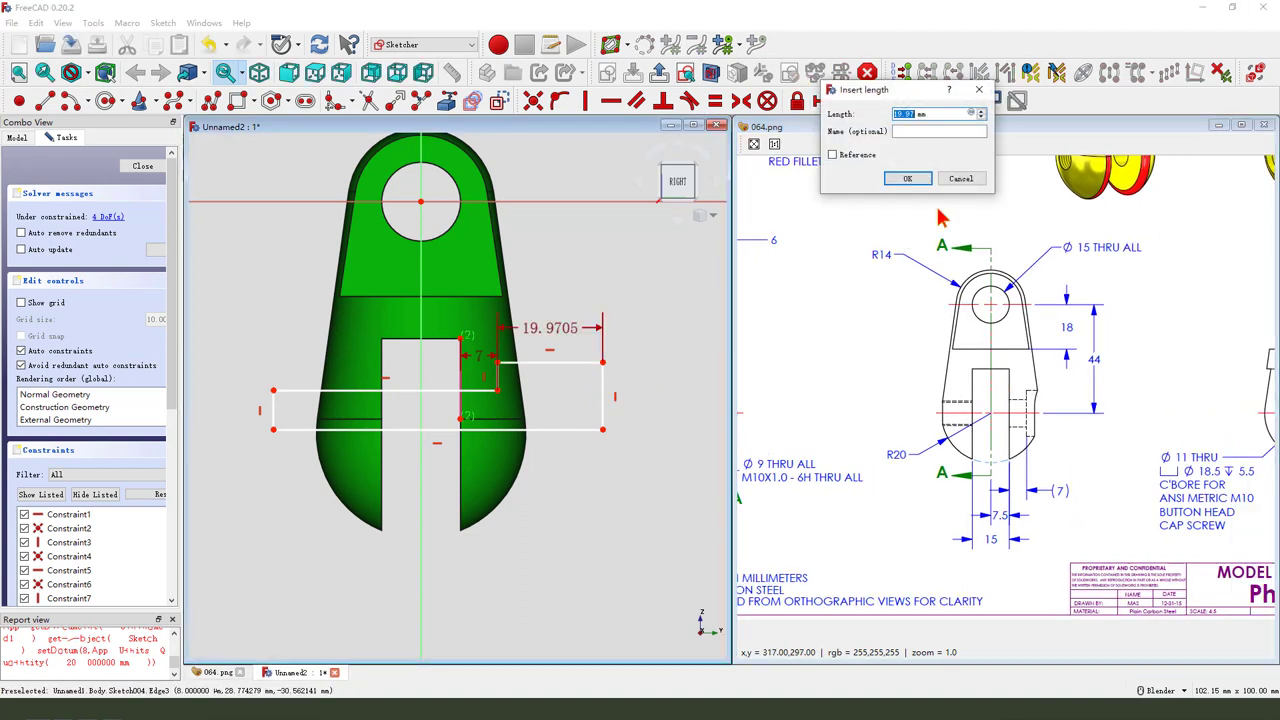
{"action": "left_click", "coordinate": [907, 178]}
{"action": "type", "text": "444"}
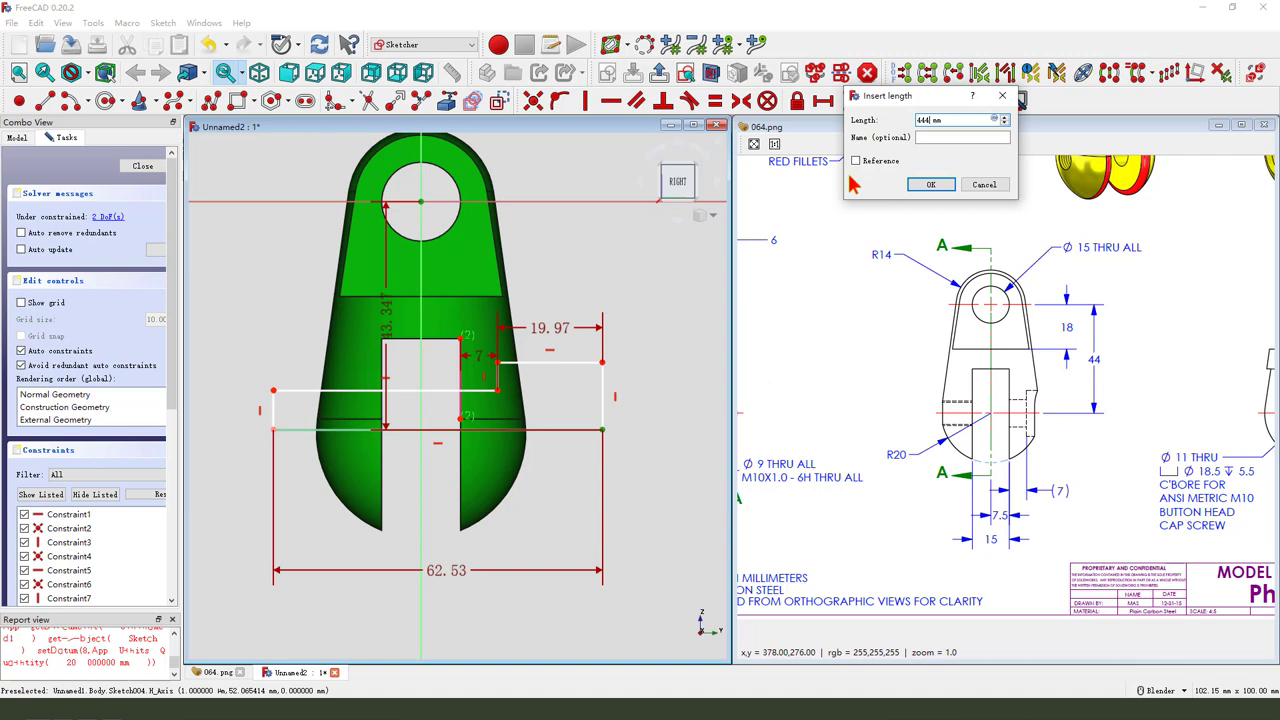
{"action": "key", "text": "backspace"}
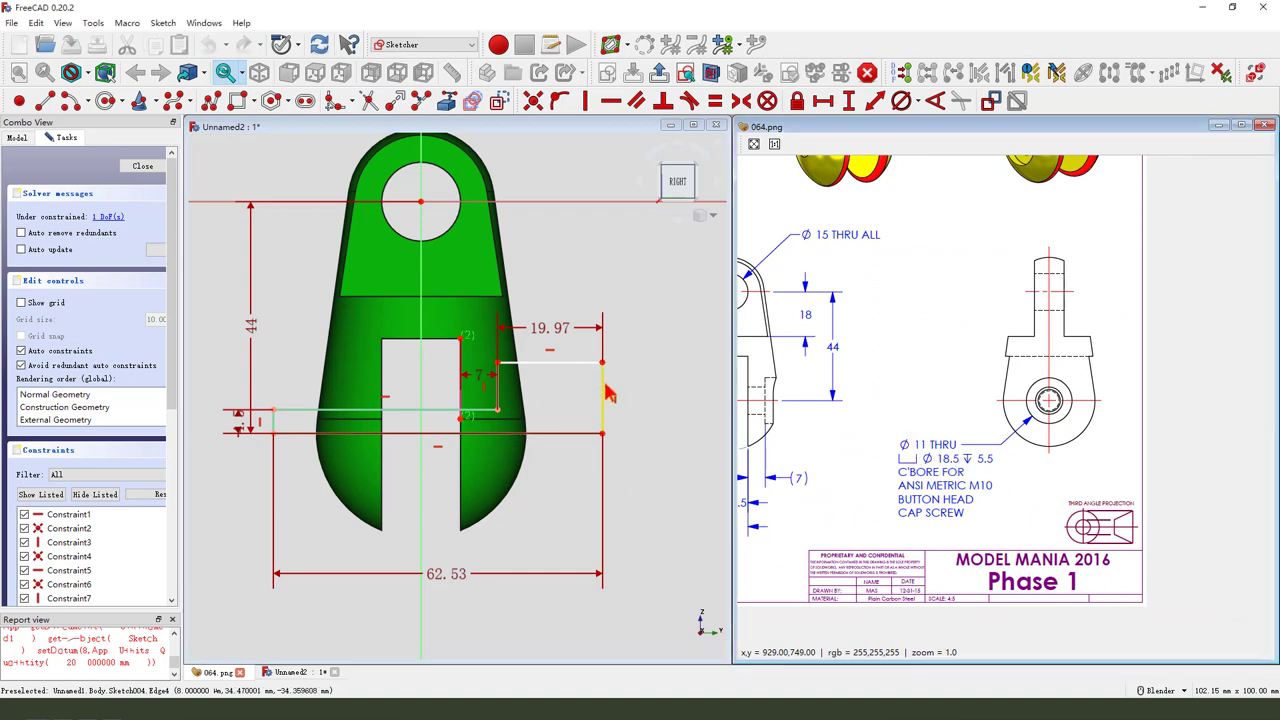
{"action": "mouse_move", "coordinate": [848, 101]}
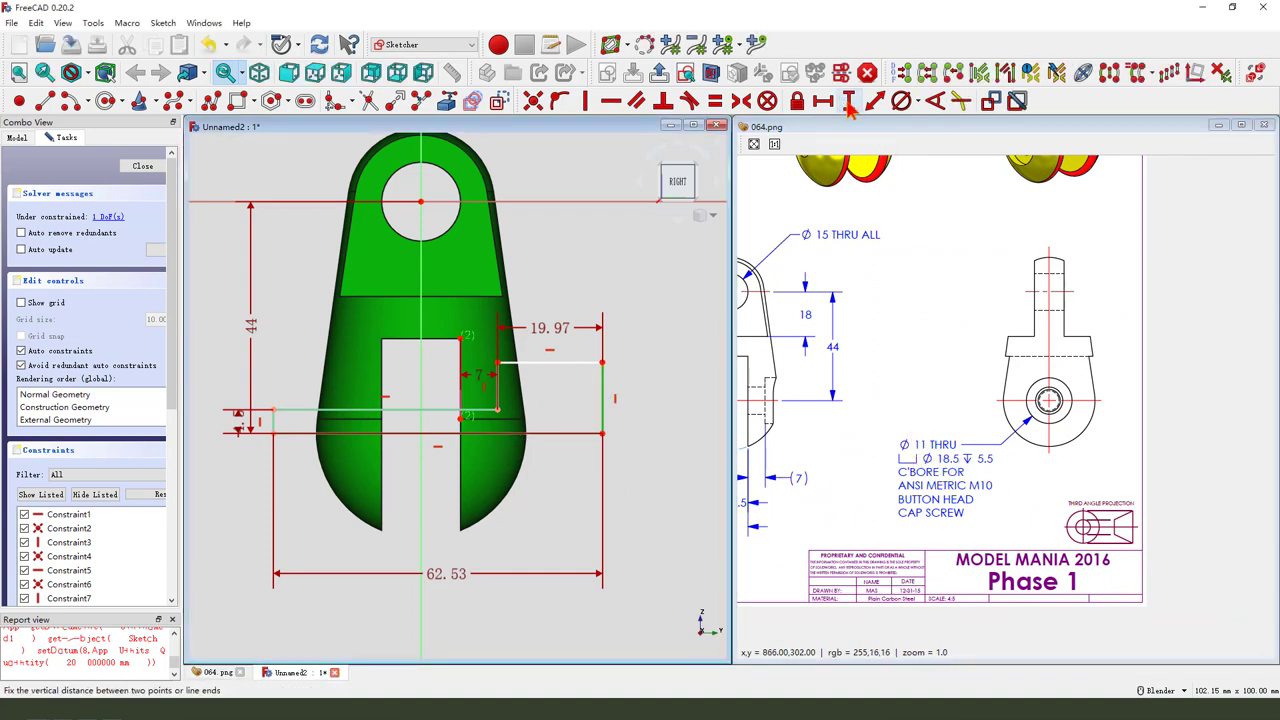
{"action": "left_click", "coordinate": [847, 100]}
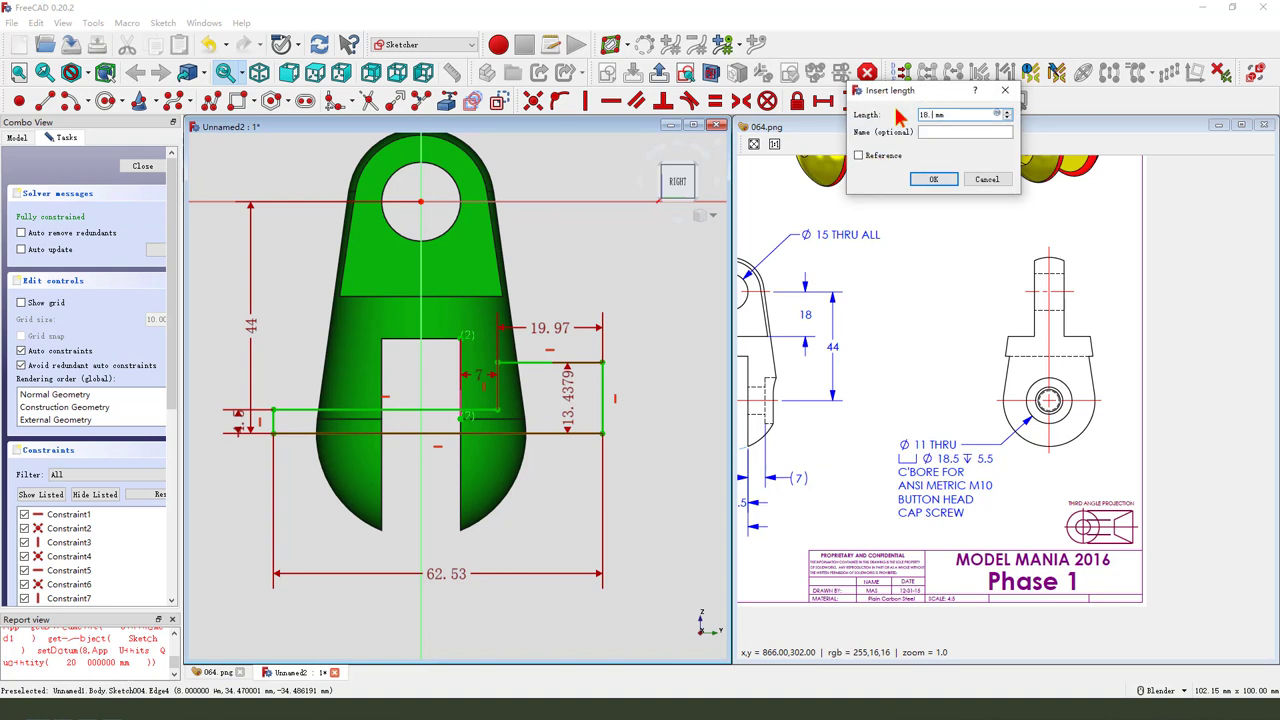
{"action": "type", "text": "5"}
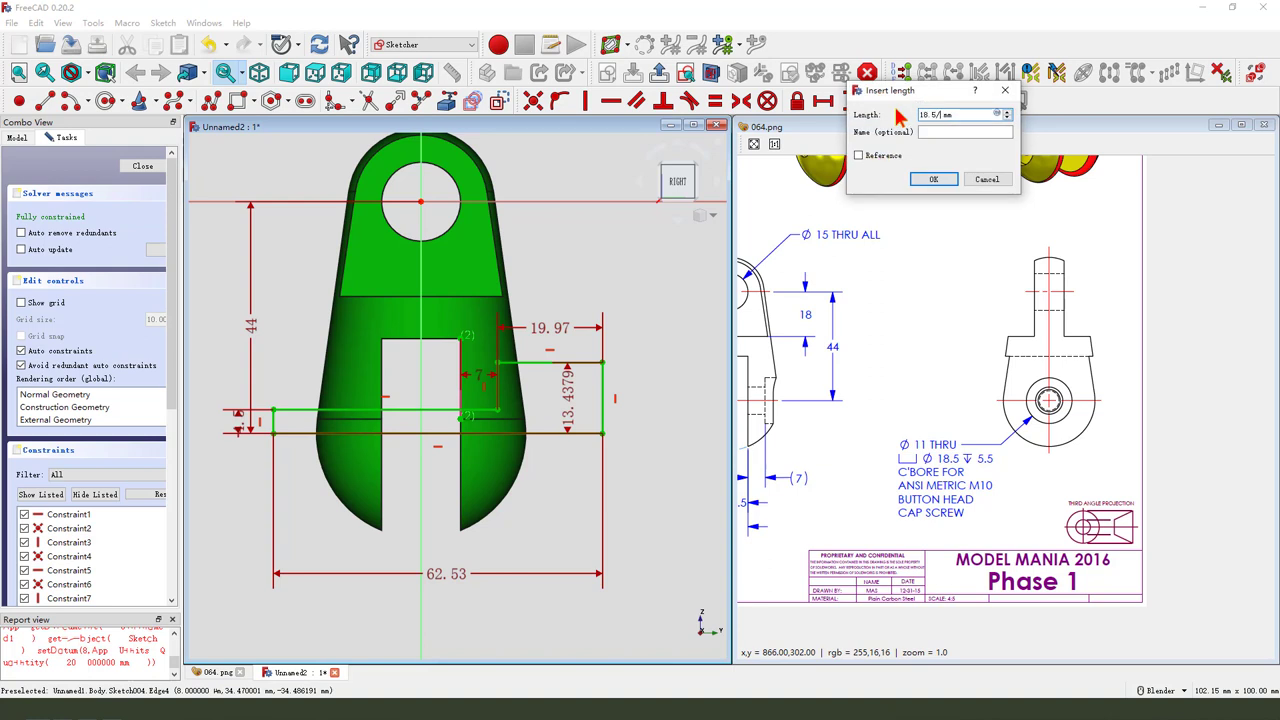
{"action": "left_click", "coordinate": [932, 179]}
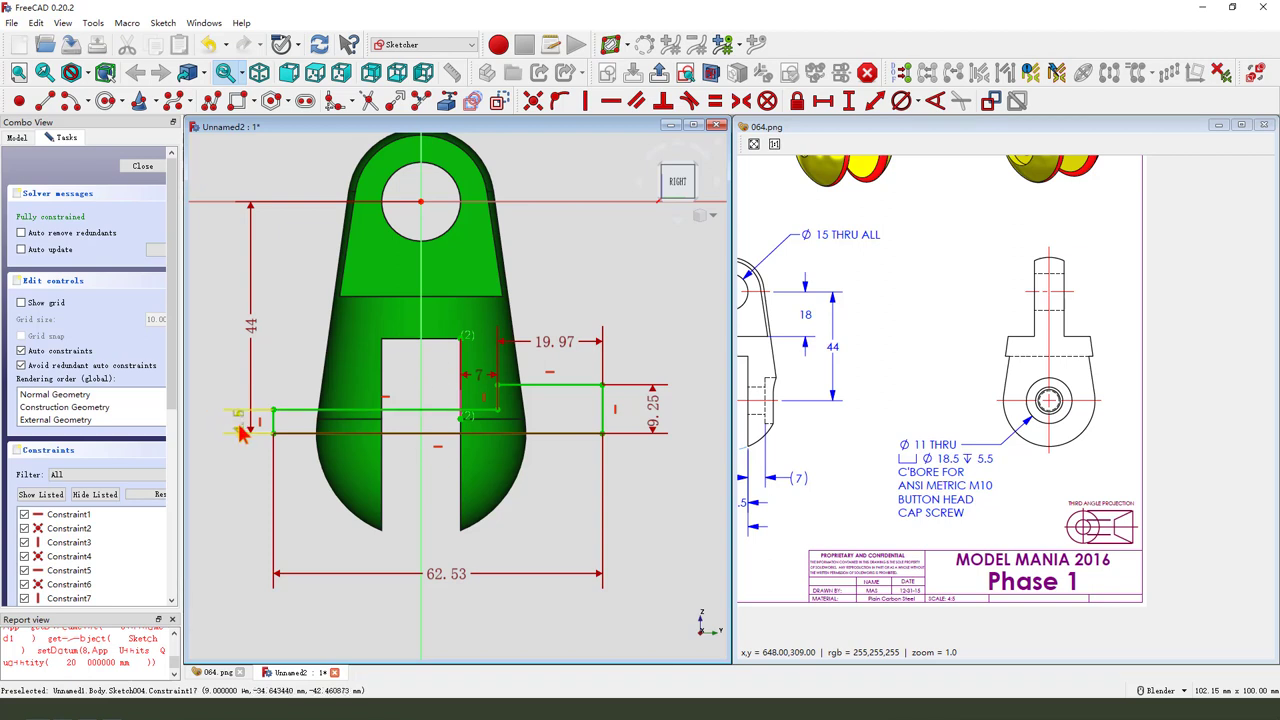
Close the sketch and revolve a Groove cut about a selected reference axis
{"action": "left_click", "coordinate": [142, 165]}
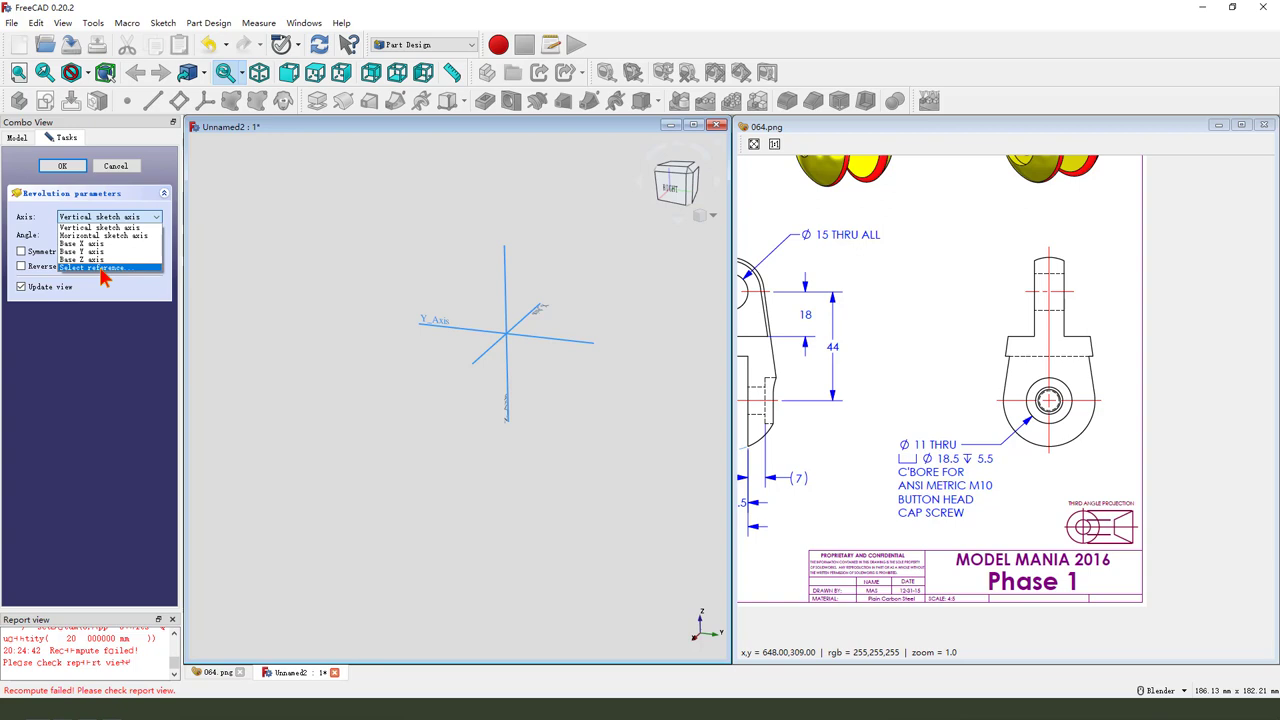
{"action": "left_click", "coordinate": [92, 267]}
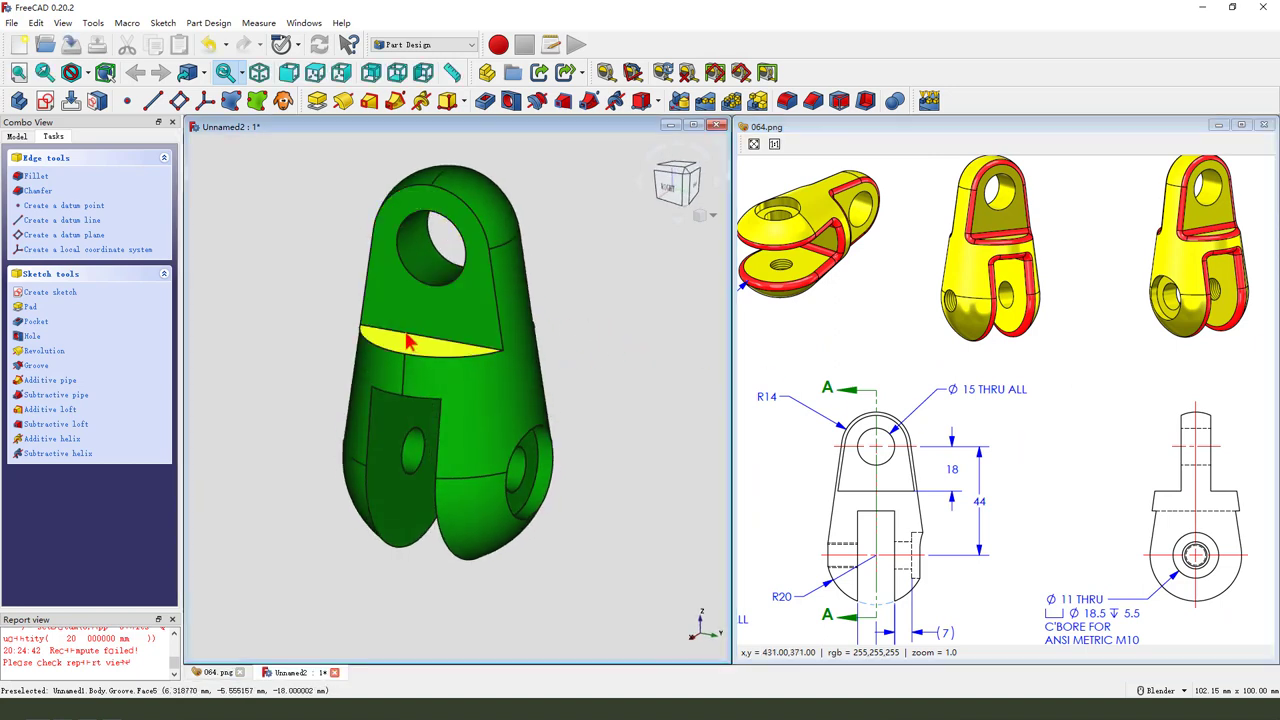
Round the groove and slot edges with 2 mm fillets, creating Fillet, Fillet001 and Fillet002
{"action": "left_click_drag", "start_coordinate": [450, 350], "coordinate": [420, 400]}
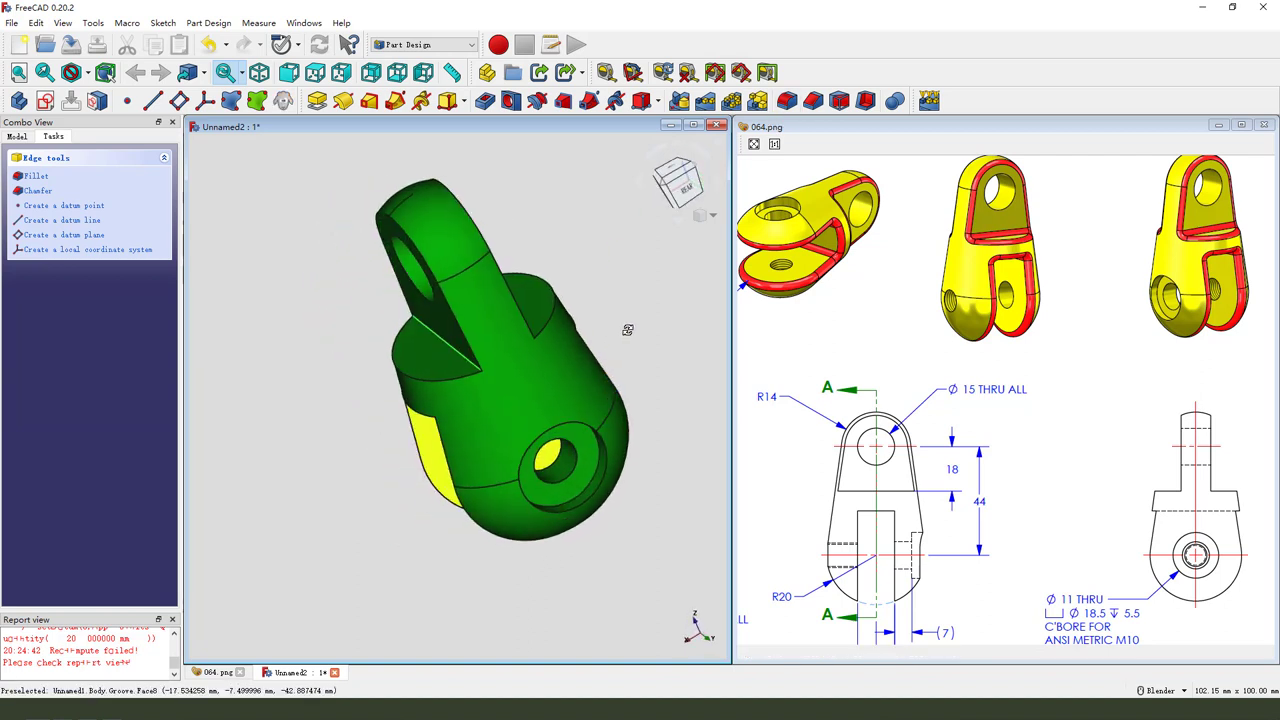
{"action": "left_click", "coordinate": [37, 175]}
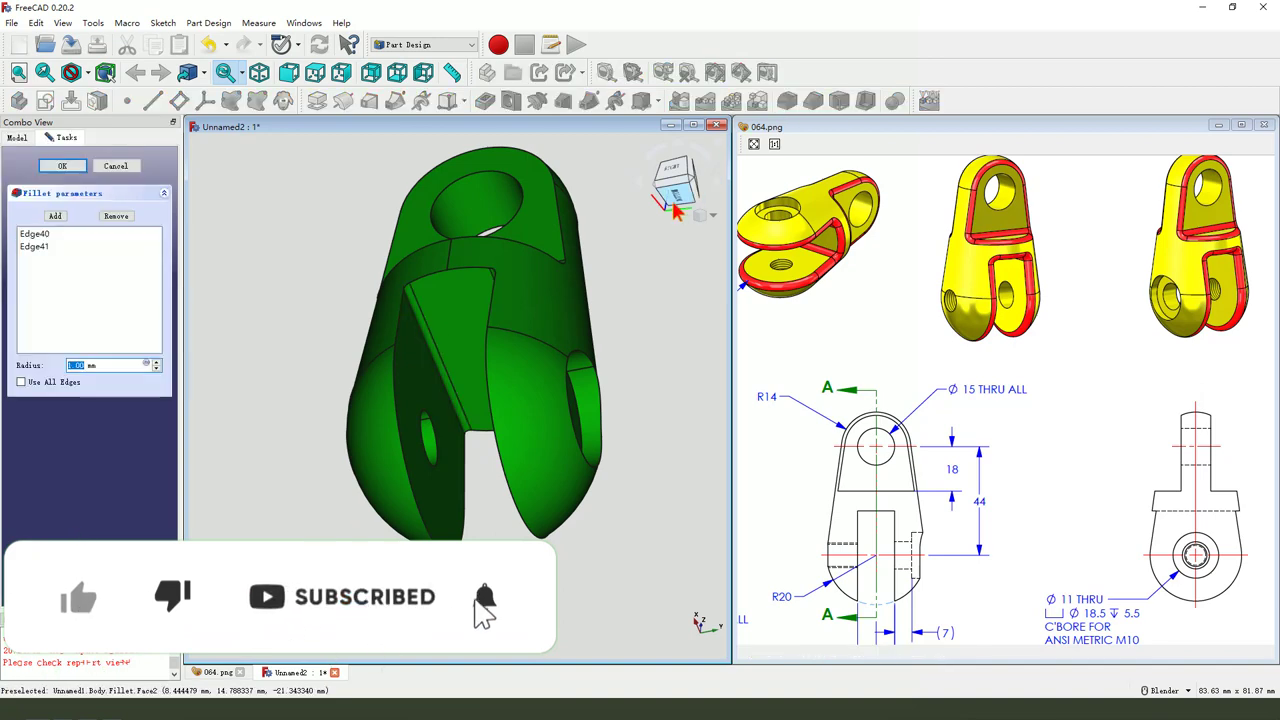
{"action": "left_click", "coordinate": [61, 165]}
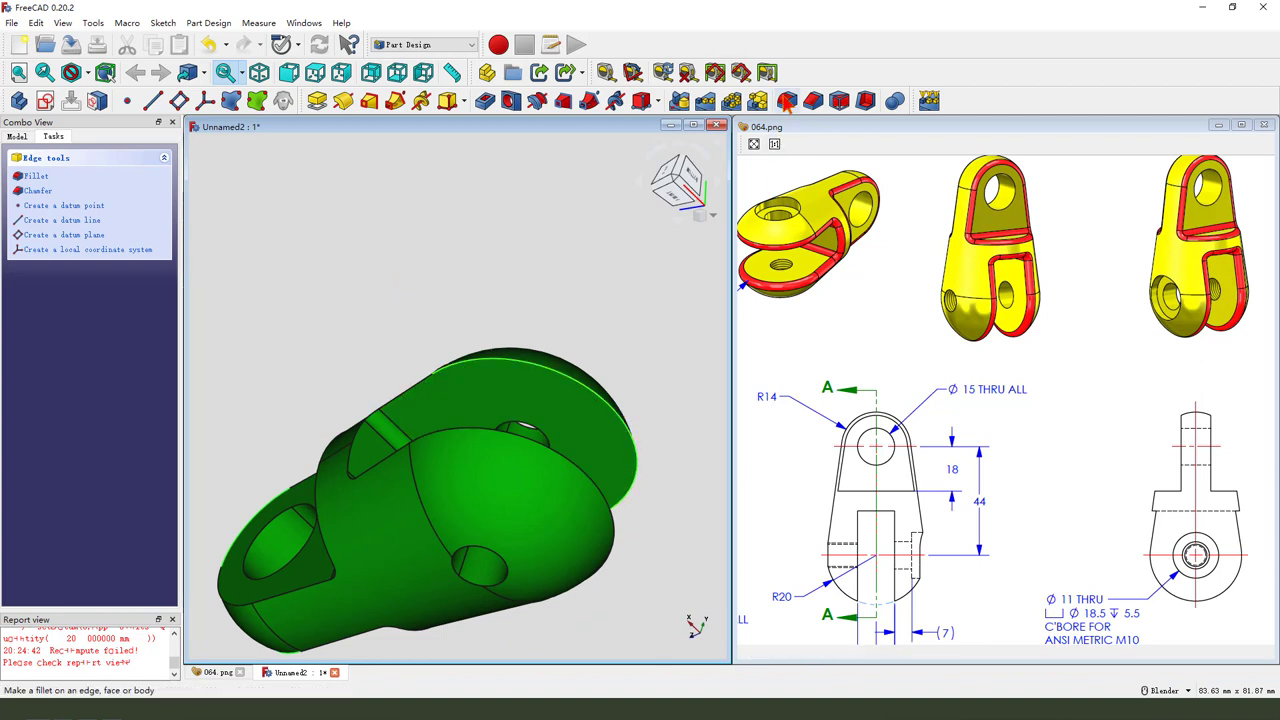
{"action": "left_click", "coordinate": [35, 175]}
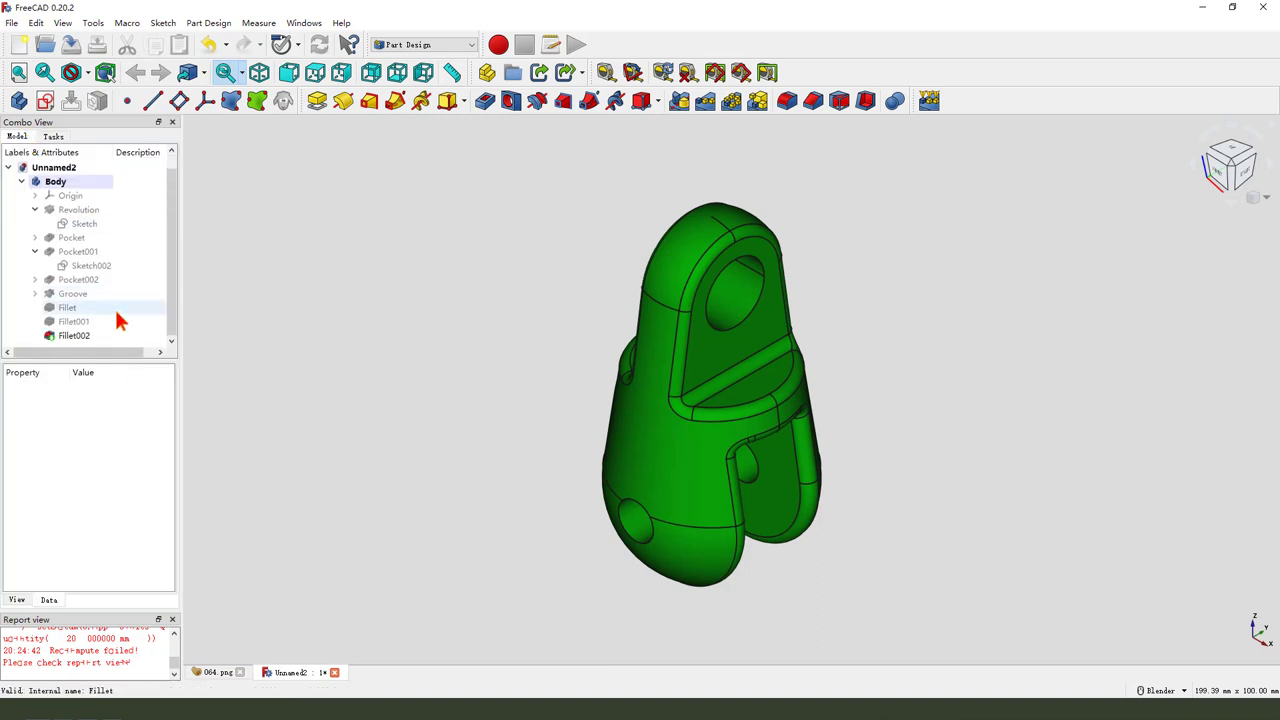
Colour Fillet002's rounded faces around the eye and underside red
{"action": "left_click", "coordinate": [74, 335]}
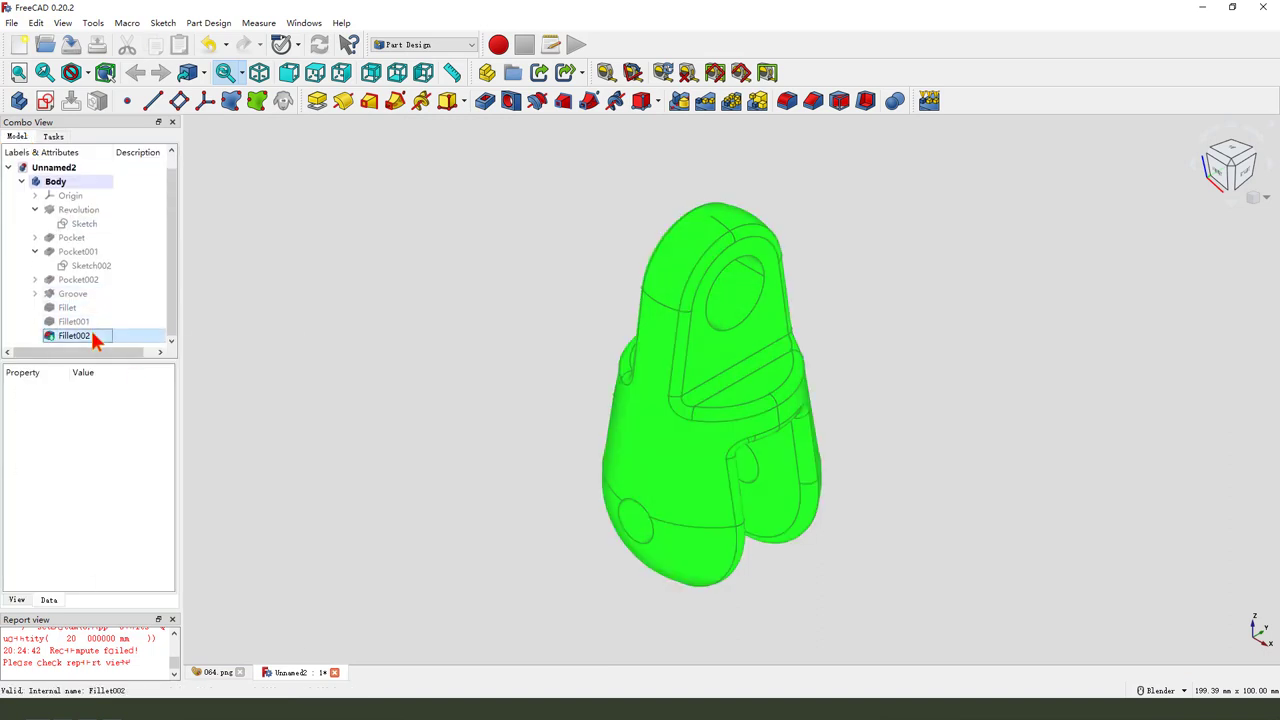
{"action": "left_click", "coordinate": [75, 335]}
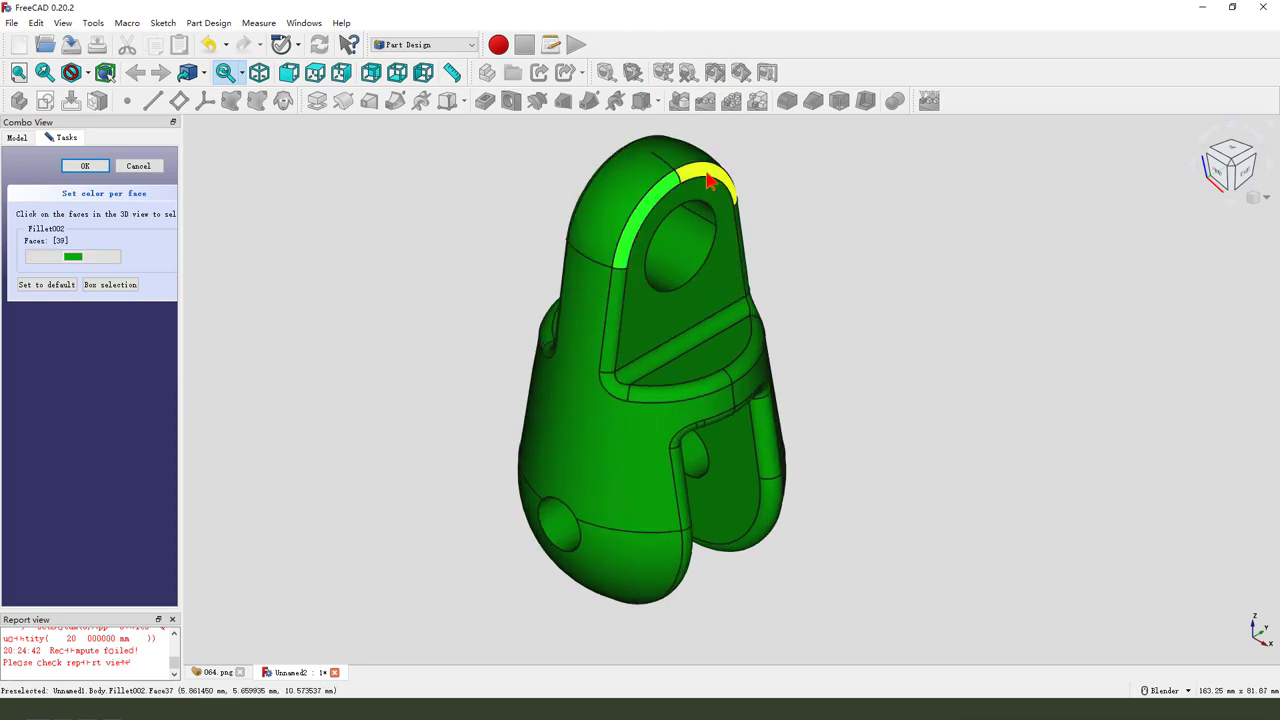
{"action": "left_click", "coordinate": [620, 393]}
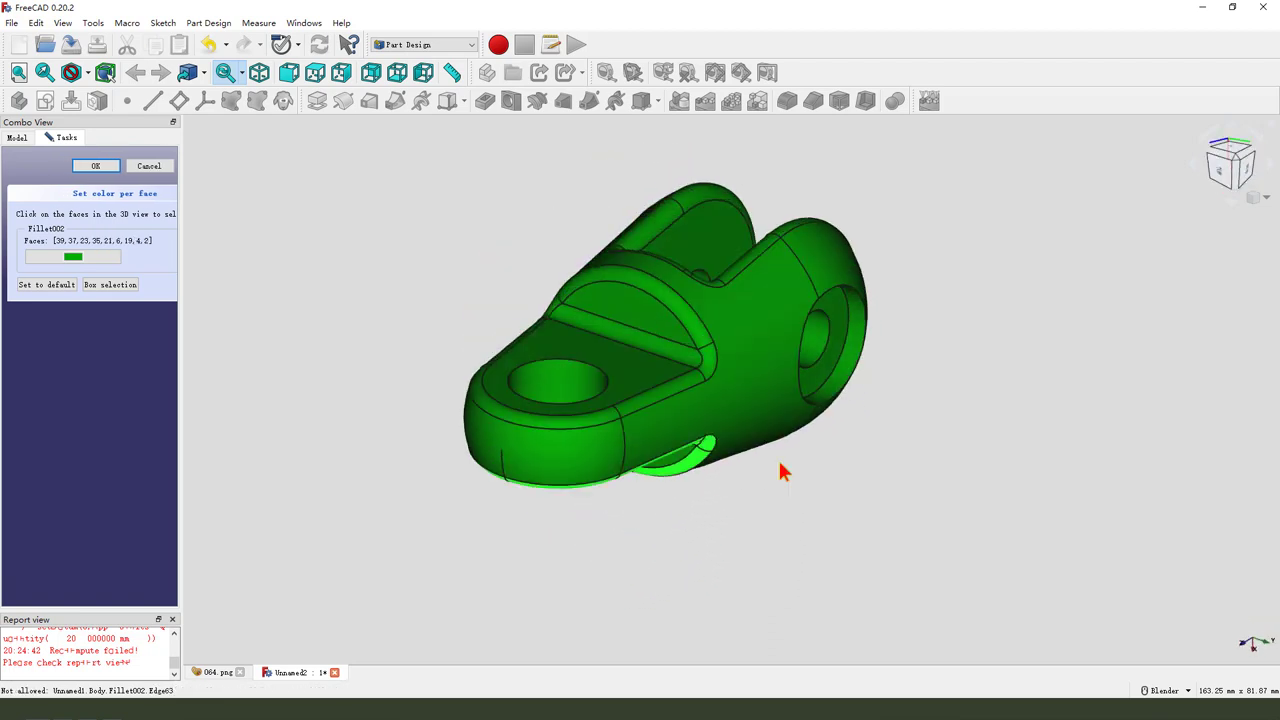
{"action": "left_click", "coordinate": [680, 390]}
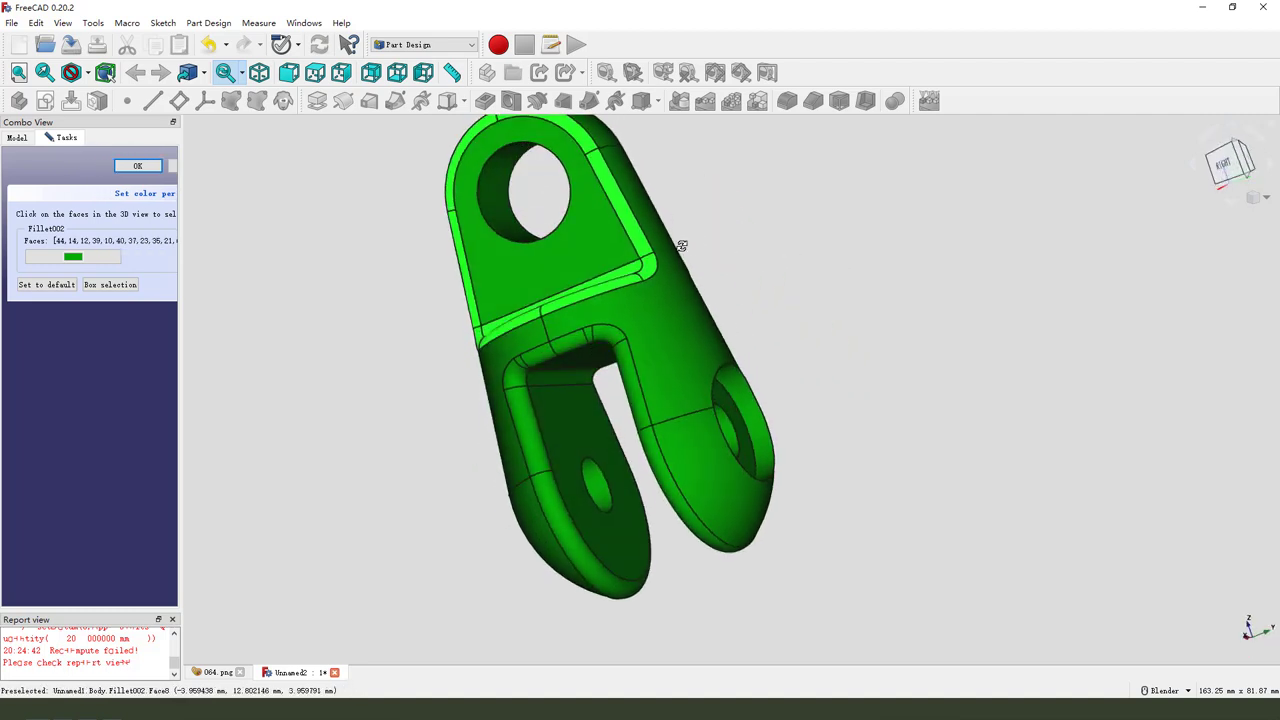
{"action": "left_click", "coordinate": [73, 257]}
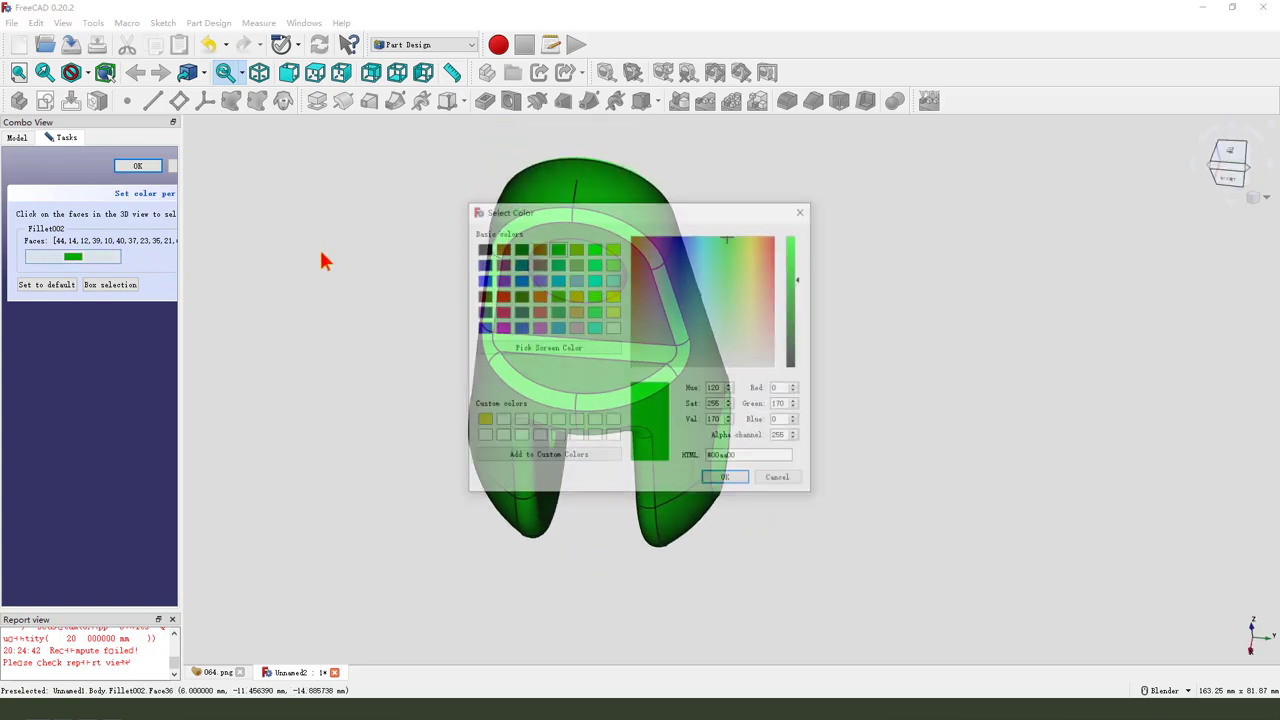
{"action": "left_click", "coordinate": [724, 476]}
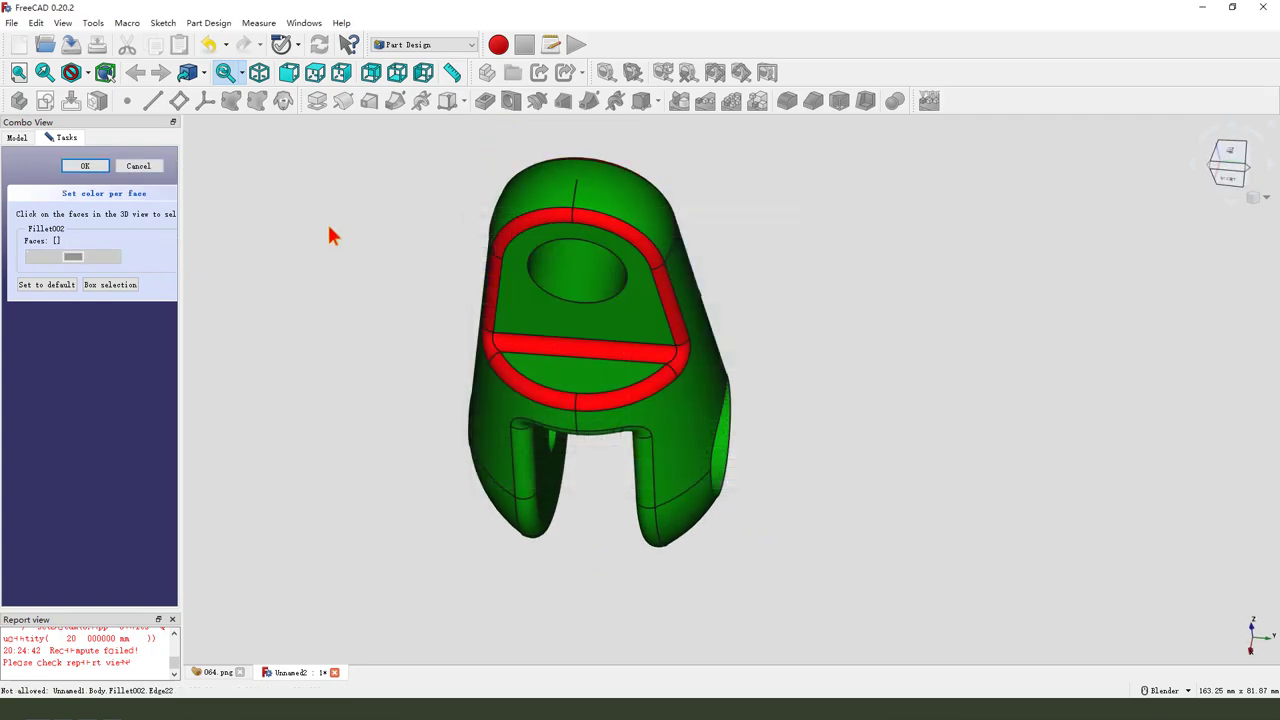